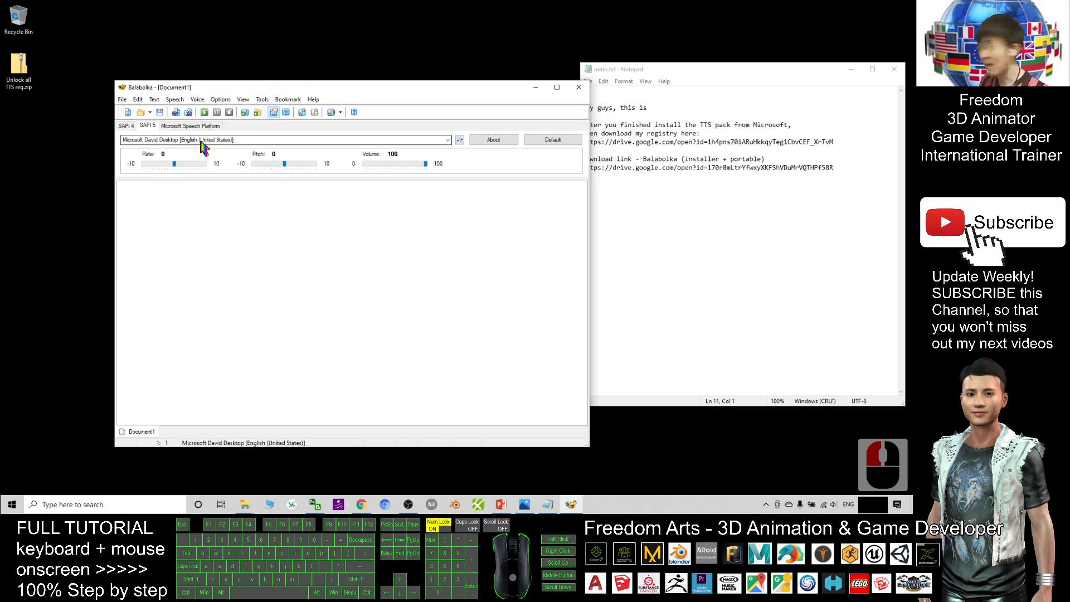
# Focus the empty Balabolka document, then bring the Albert Einstein Wikipedia window forward
pyautogui.click(265, 260)
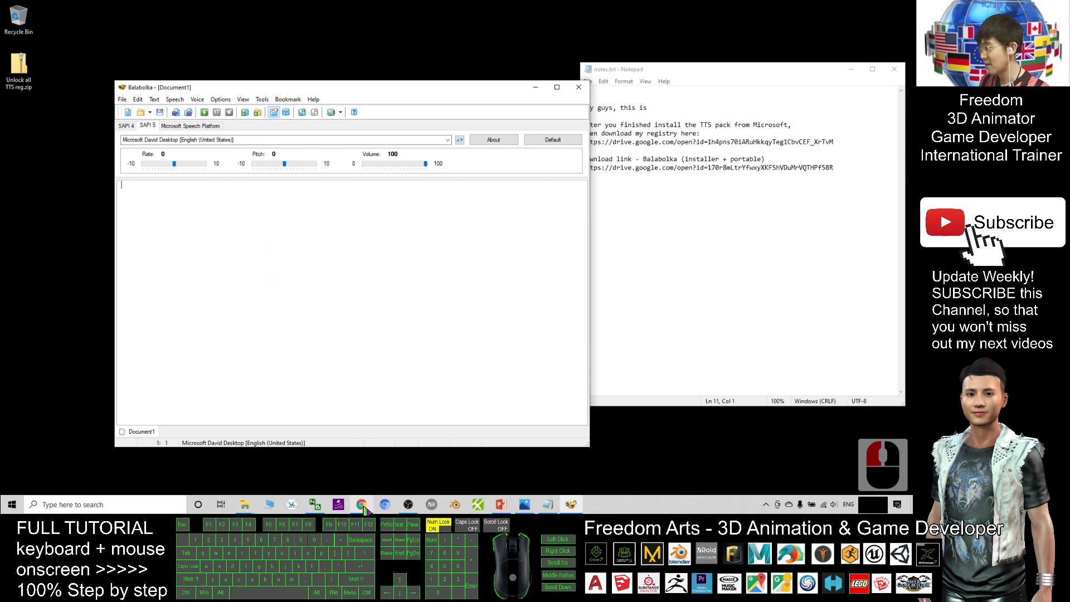
pyautogui.click(361, 504)
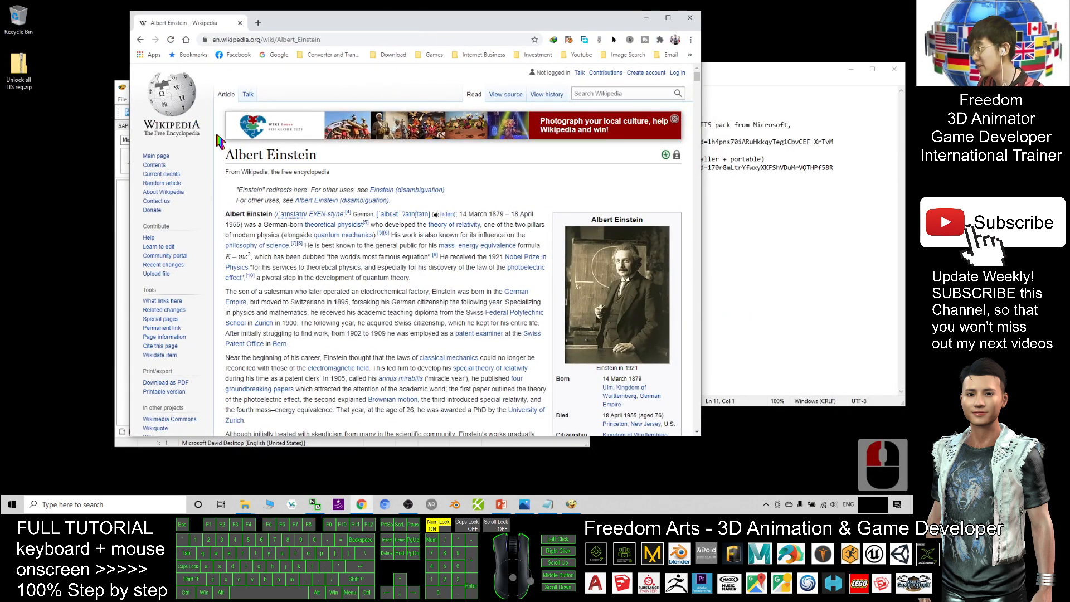
pyautogui.moveTo(257, 299)
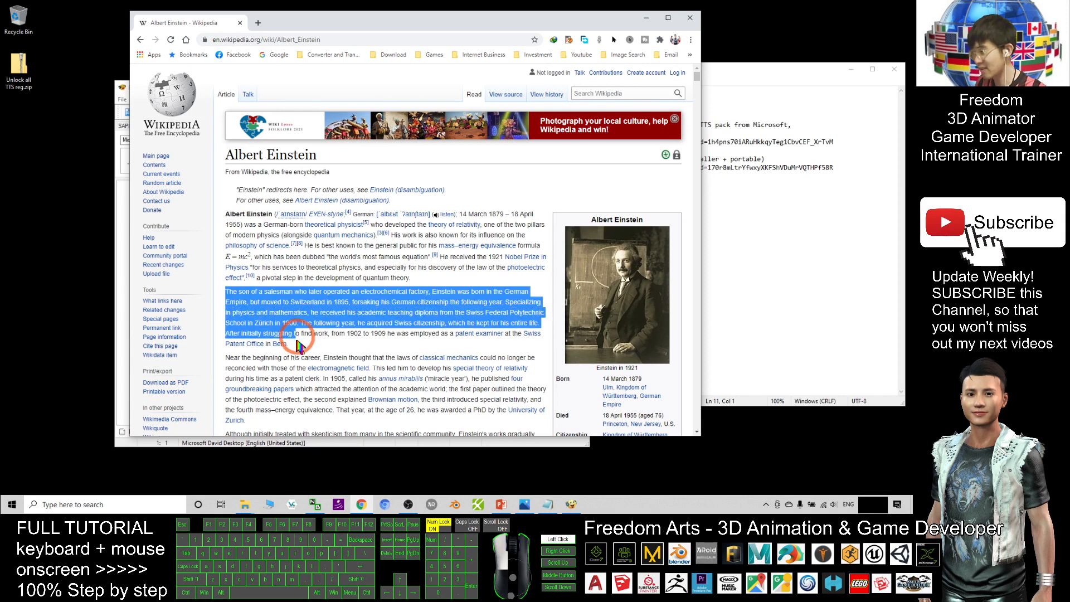
# Copy the selected 'The son of a salesman…' paragraph to the clipboard
pyautogui.press('ctrl+c')
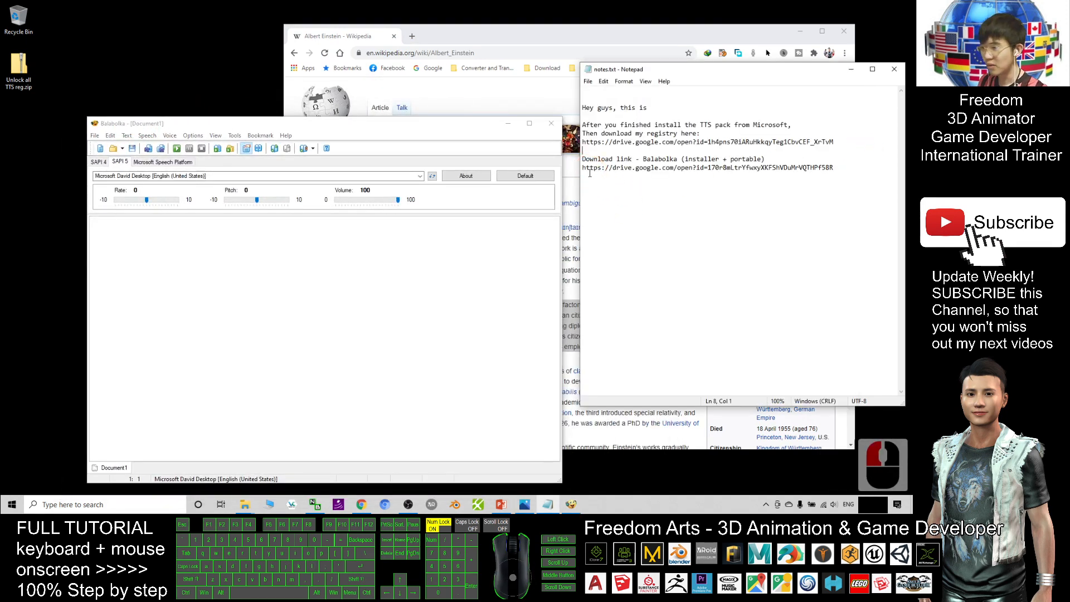
# Review the Balabolka installer download line in notes.txt, then return to Balabolka
pyautogui.tripleClick(706, 167)
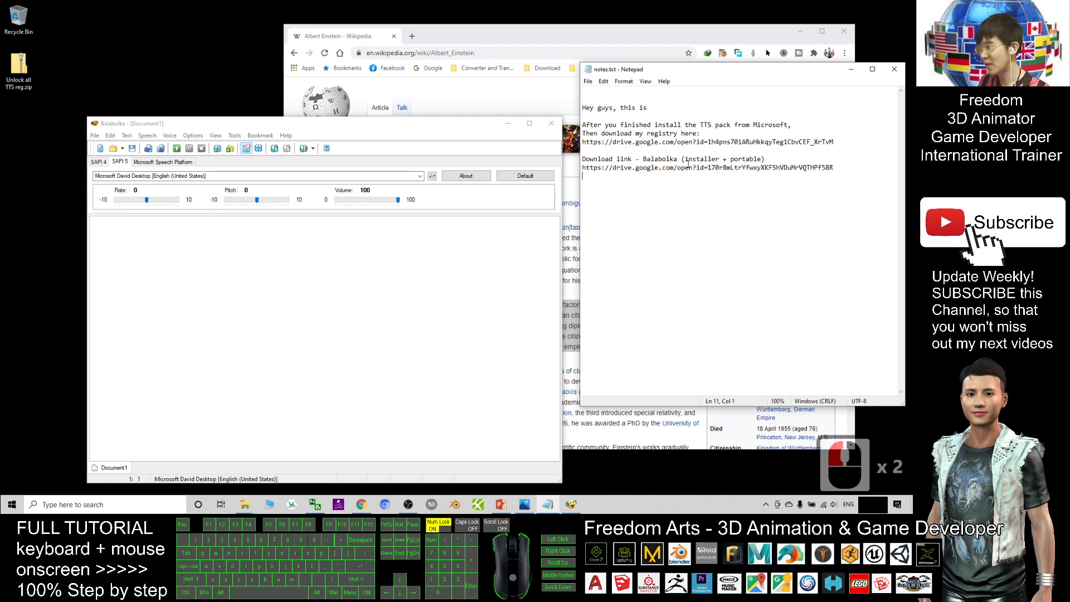
pyautogui.doubleClick(701, 159)
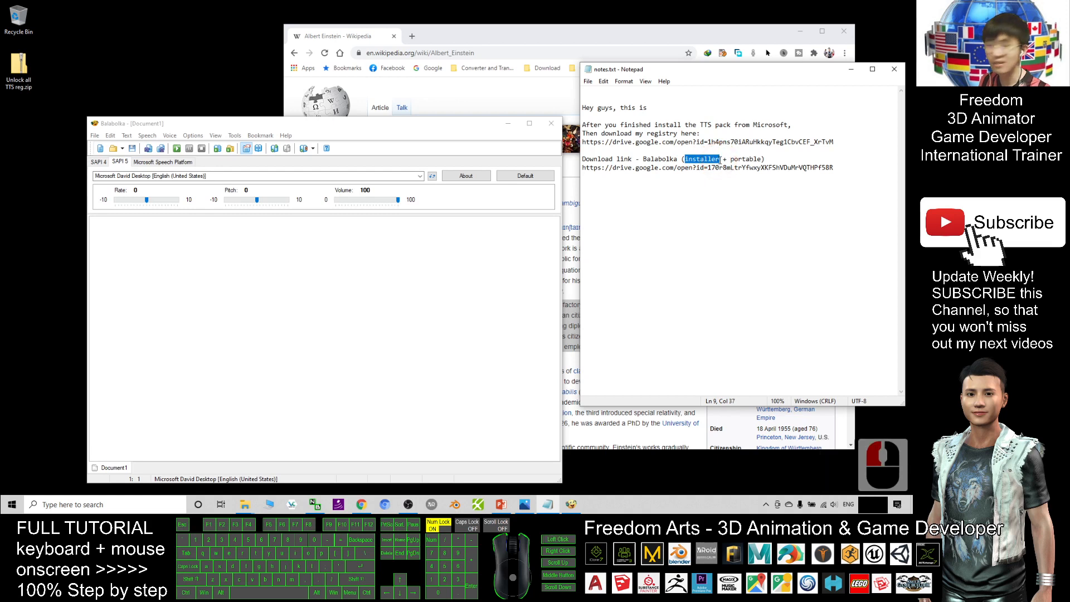
pyautogui.moveTo(740, 155)
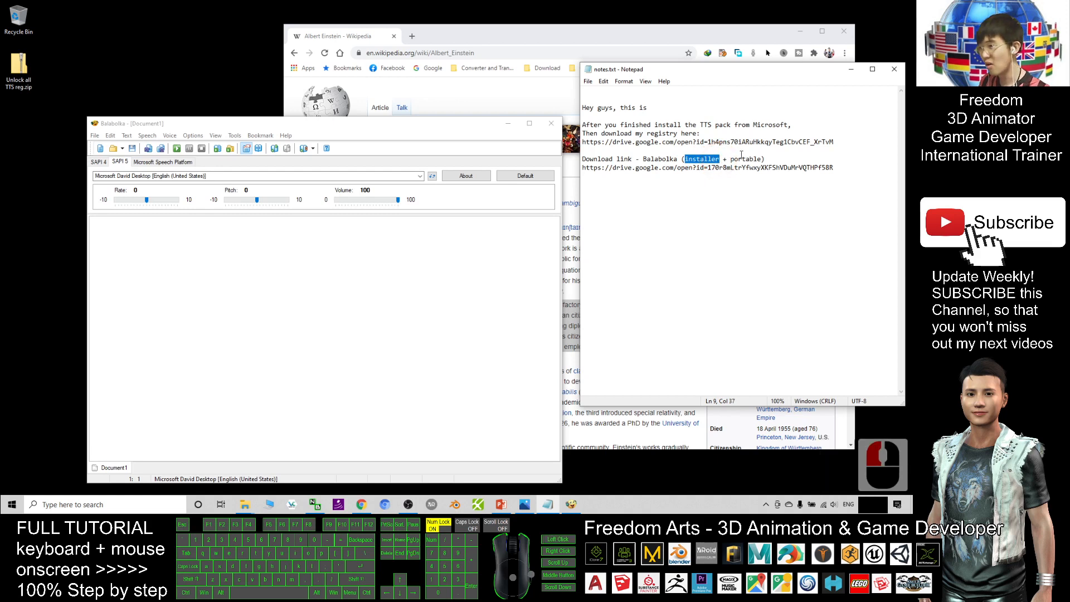
pyautogui.doubleClick(747, 159)
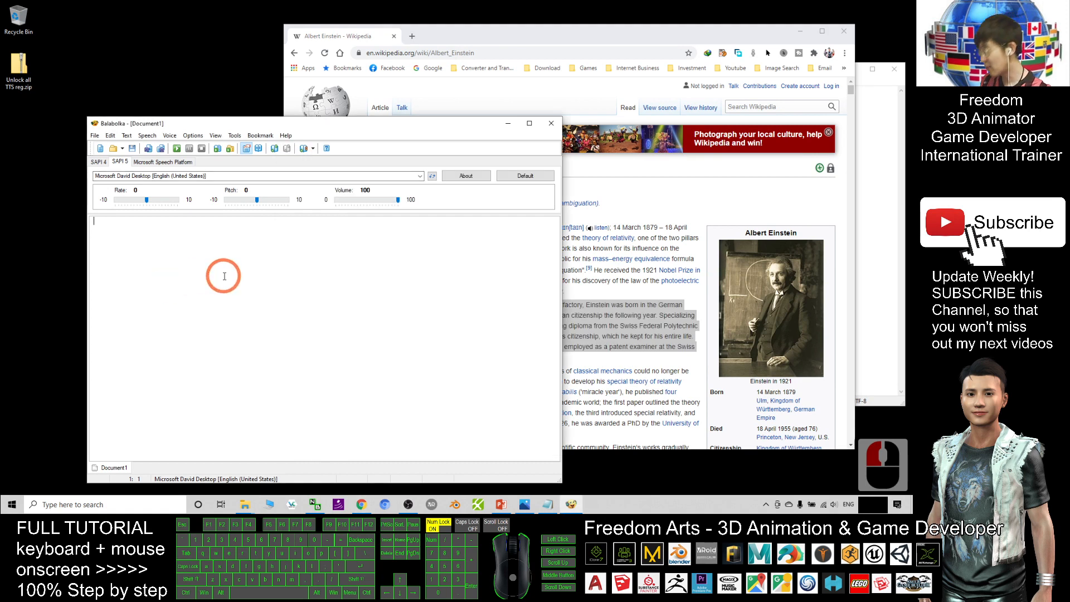
# Paste the Einstein paragraph into the Balabolka document
pyautogui.press('ctrl+v')
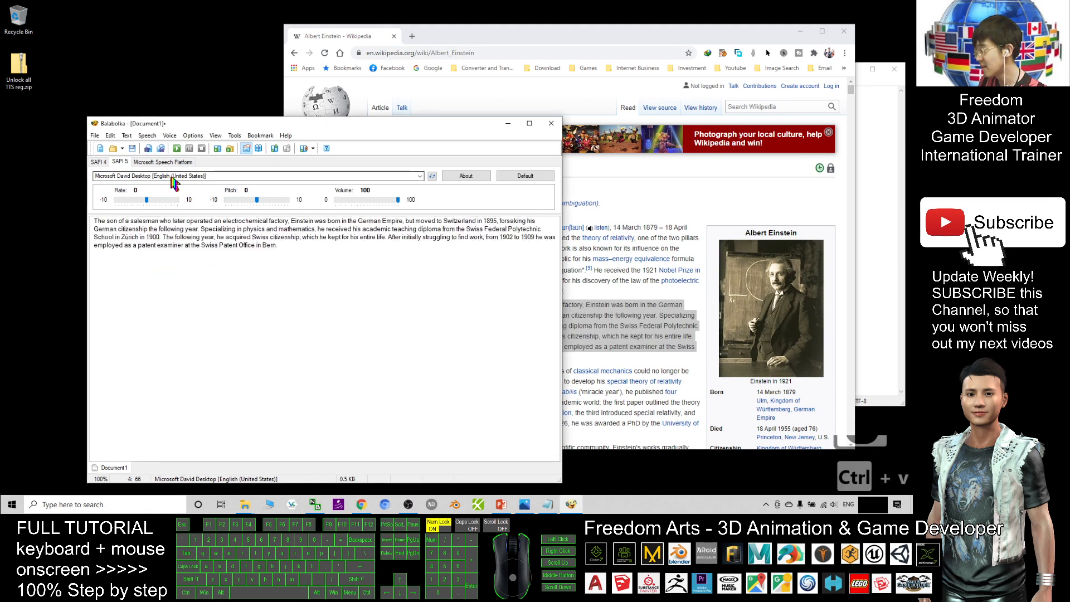
# Choose Microsoft Hongyu [Chinese (Simplified, China)] from the SAPI 5 voice list
pyautogui.click(419, 175)
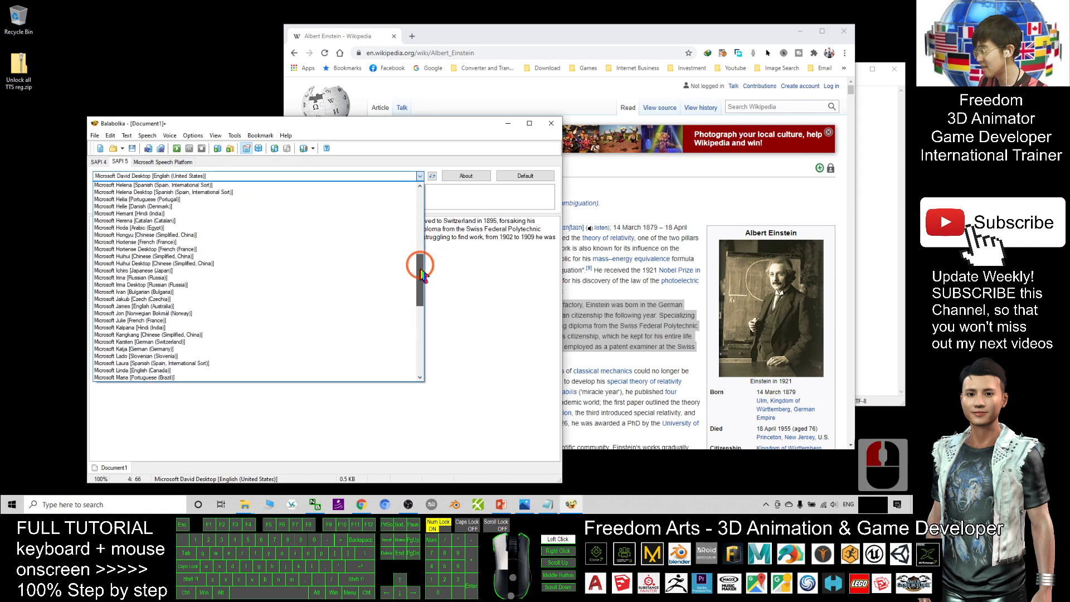
pyautogui.scroll(-3)
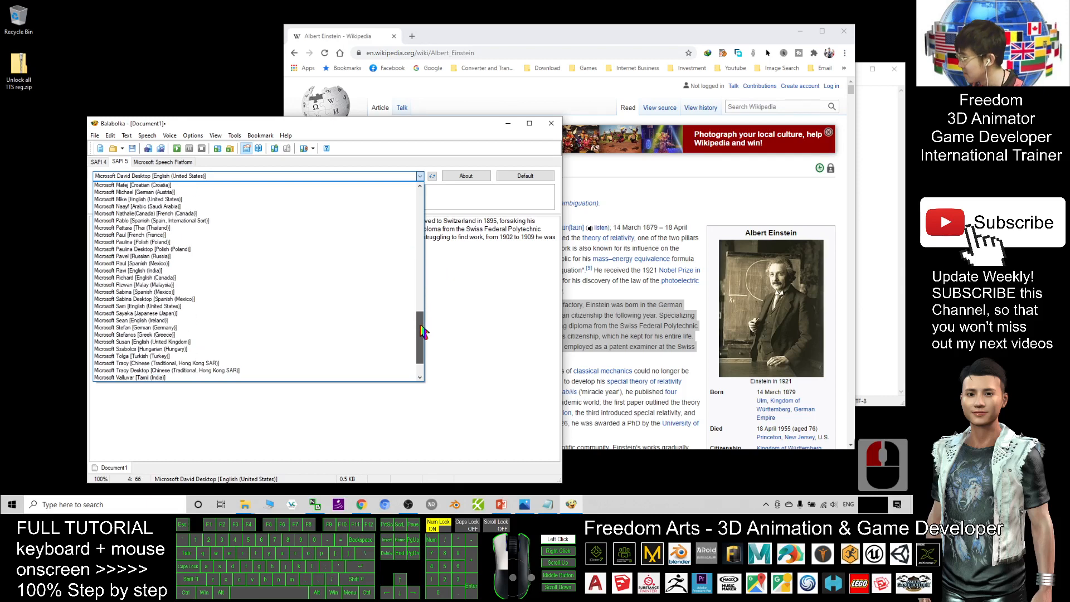
pyautogui.scroll(3)
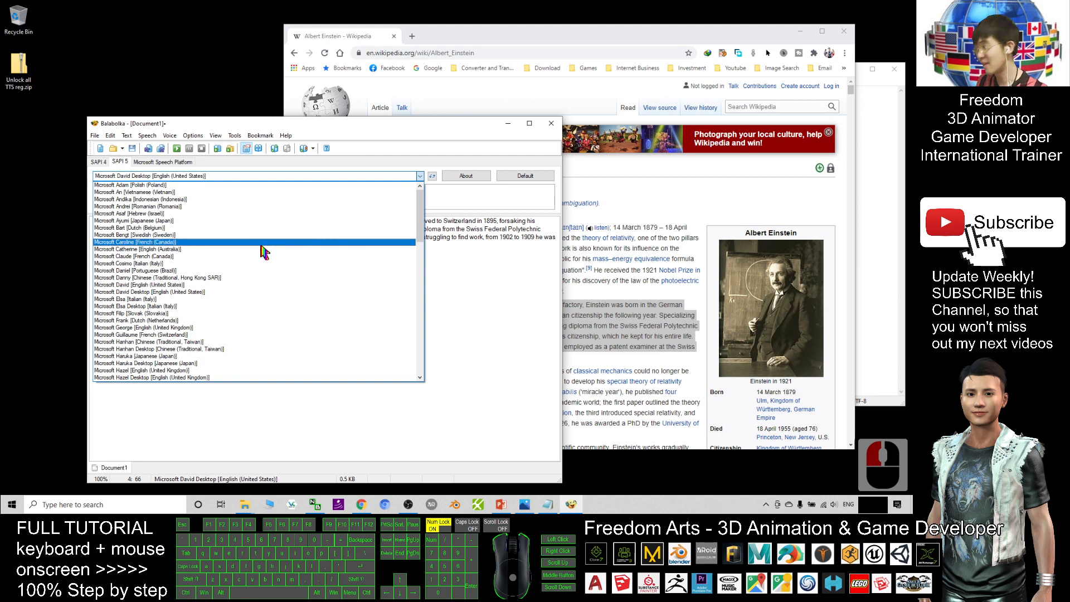
pyautogui.scroll(-3)
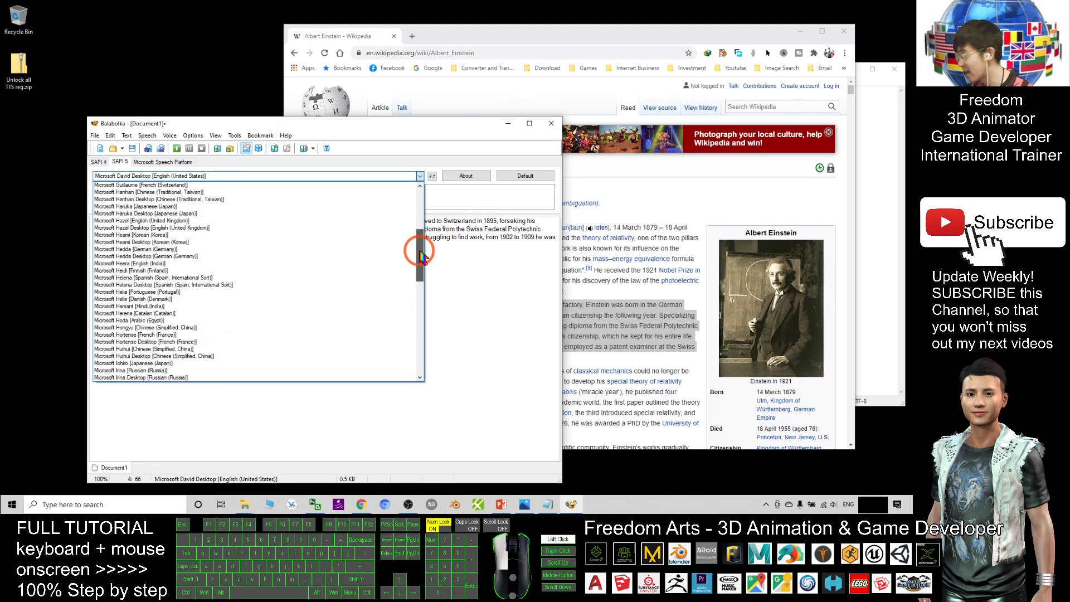
pyautogui.scroll(-3)
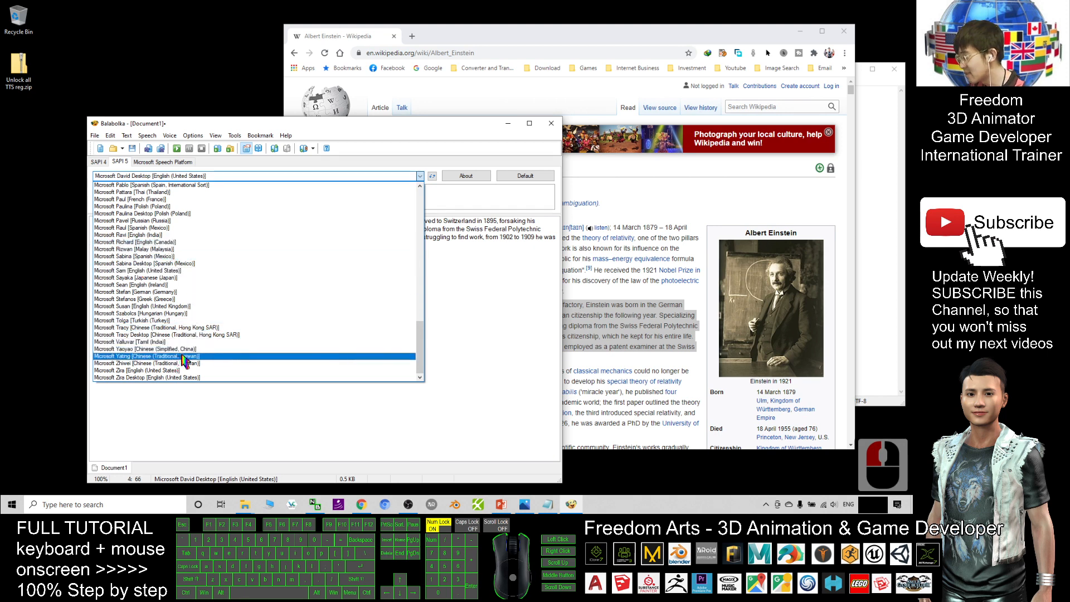
pyautogui.click(144, 349)
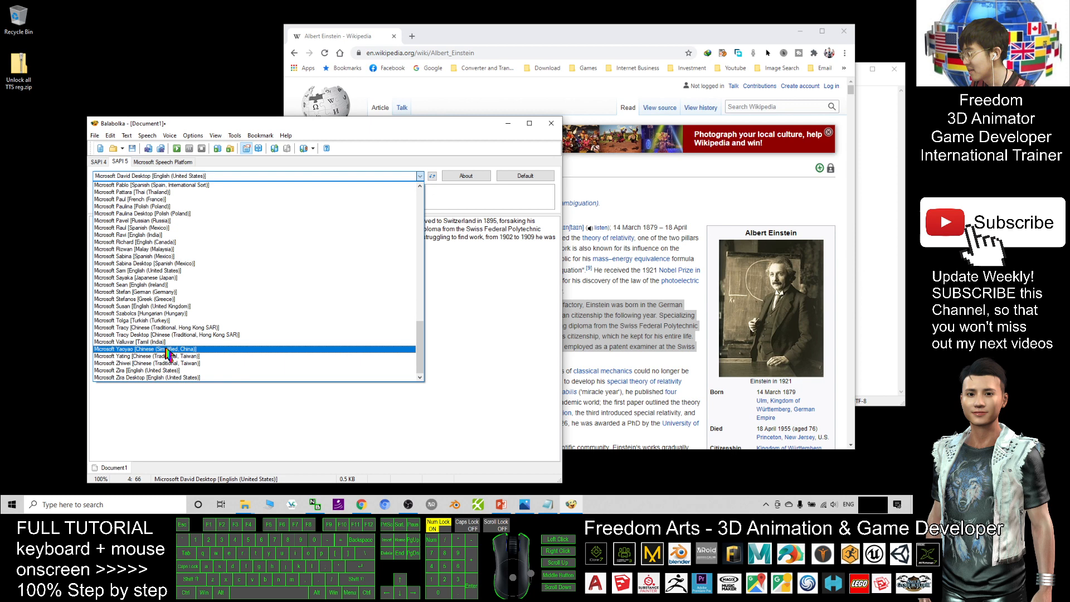
pyautogui.click(164, 334)
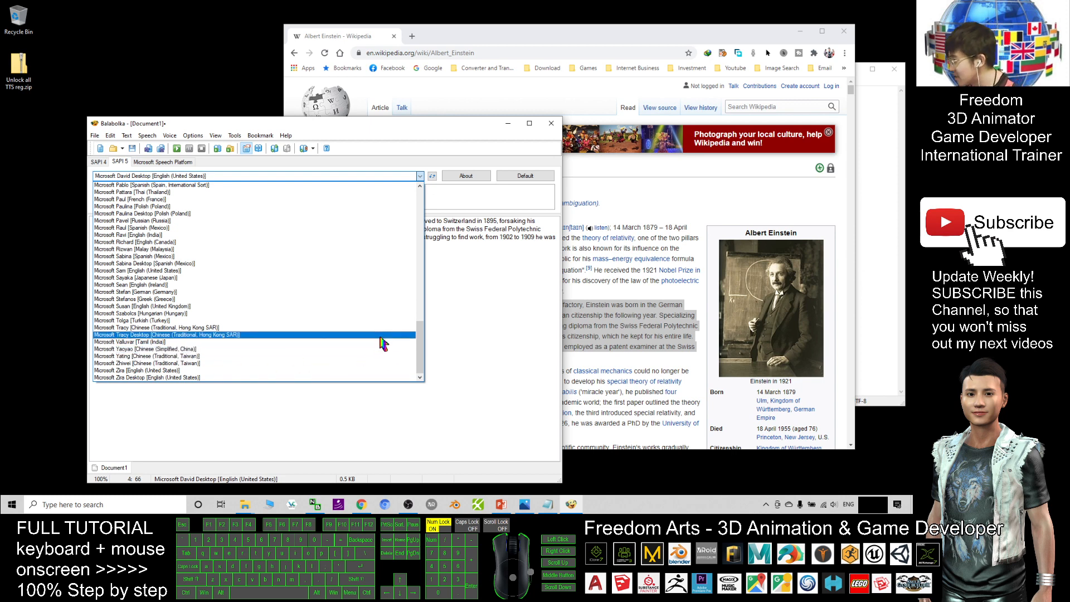
pyautogui.scroll(3)
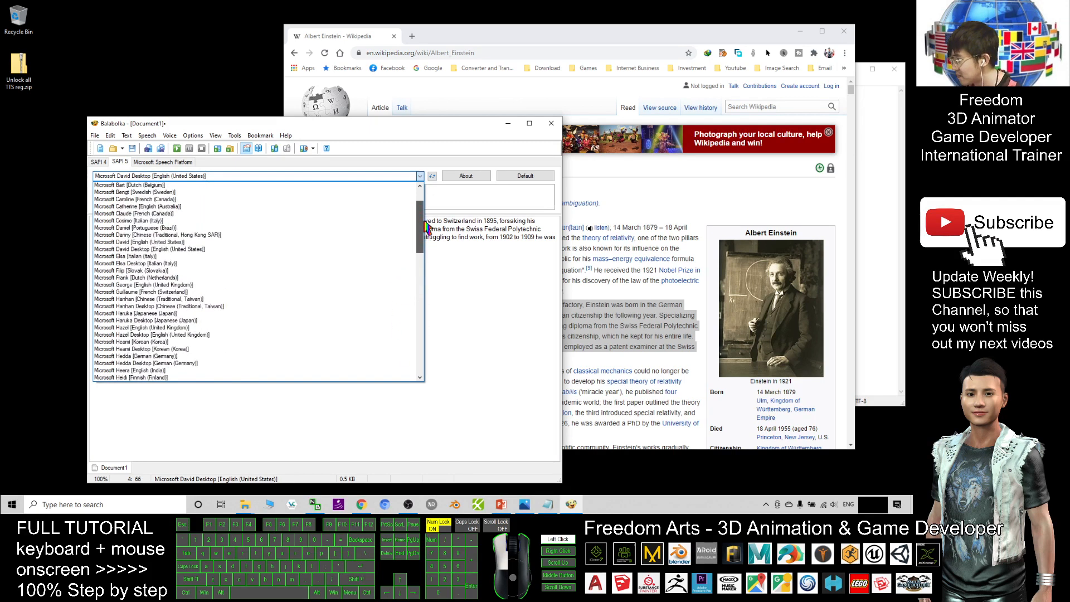
pyautogui.scroll(-3)
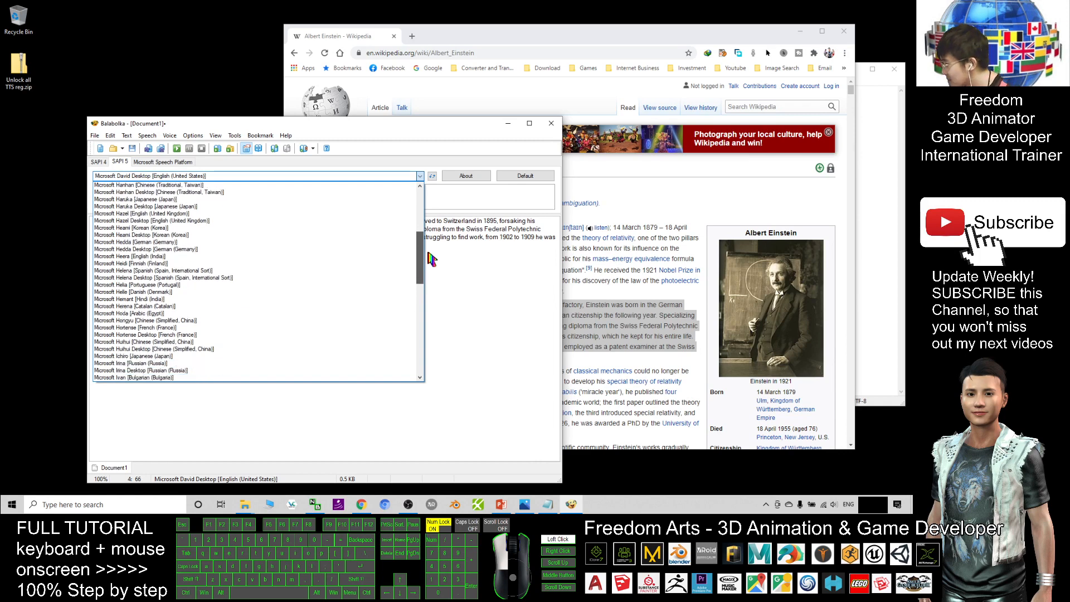
pyautogui.click(143, 305)
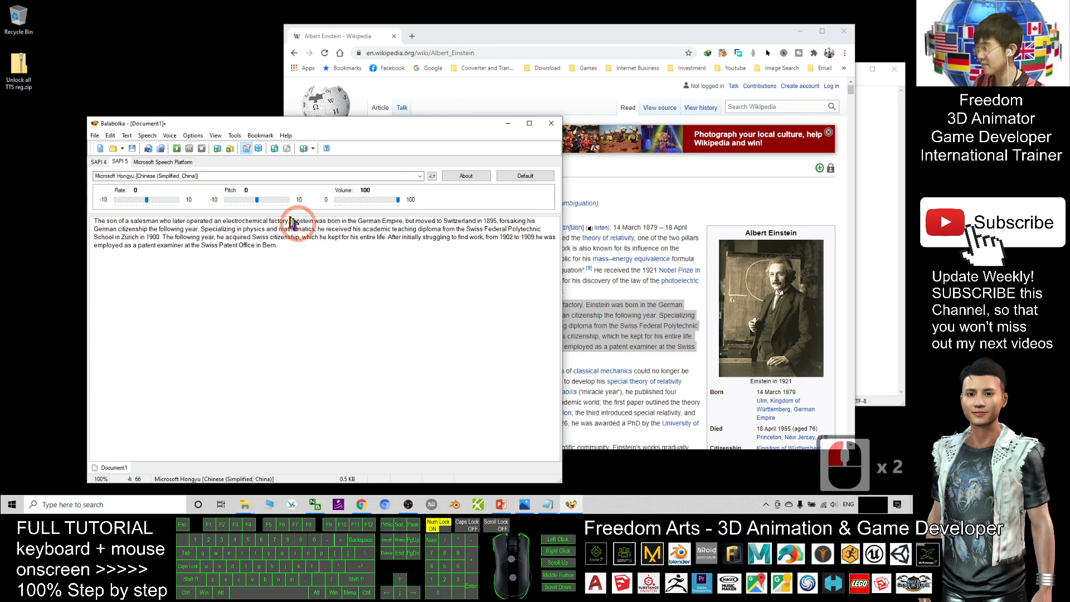
# Read the paragraph aloud with the Hongyu voice, then stop playback partway through
pyautogui.click(176, 148)
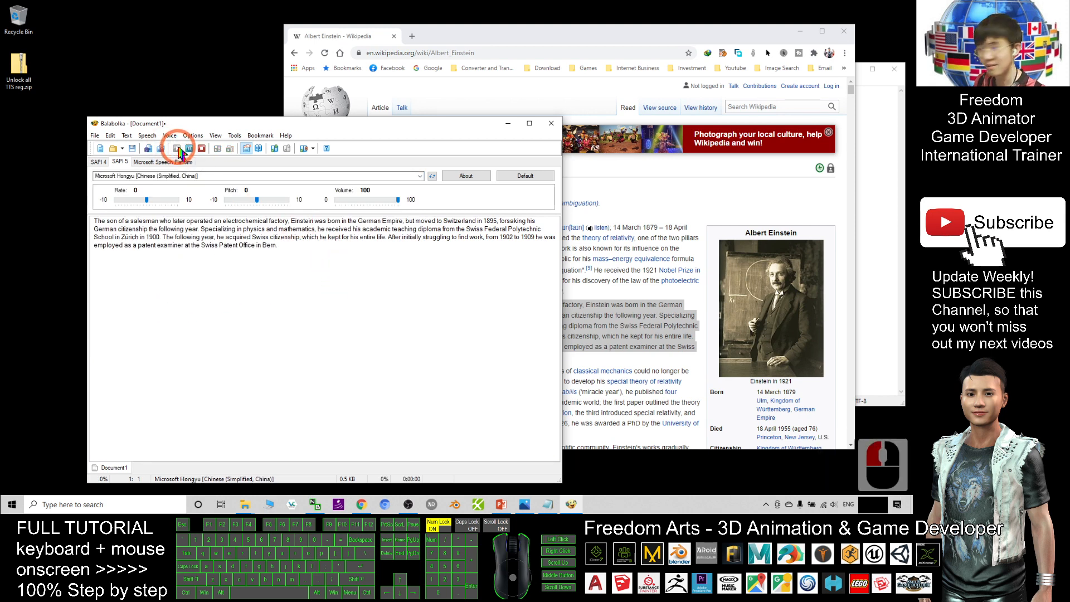
pyautogui.click(178, 149)
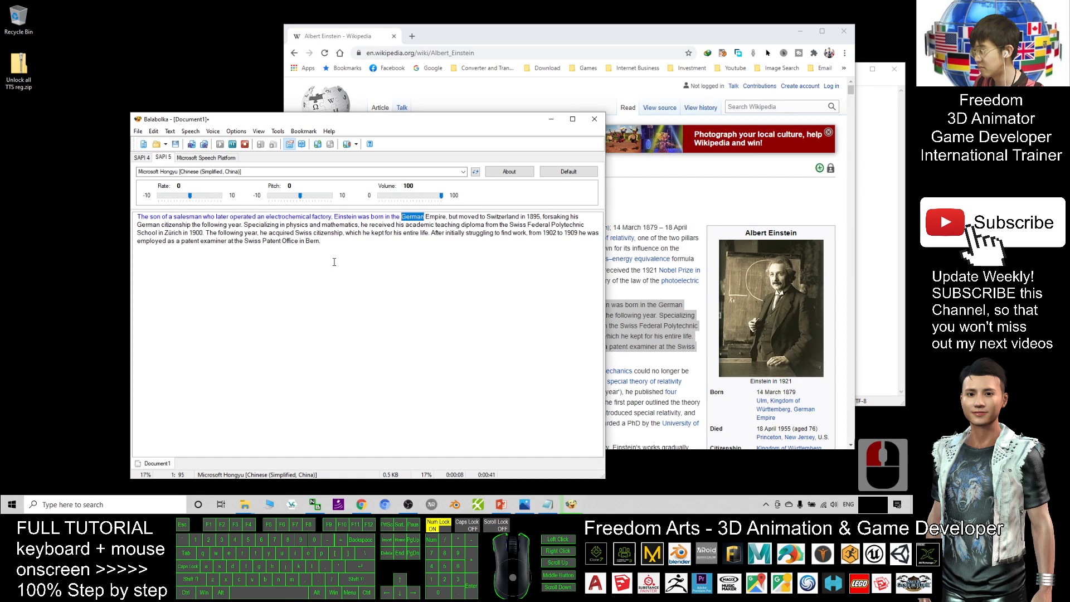
pyautogui.click(483, 257)
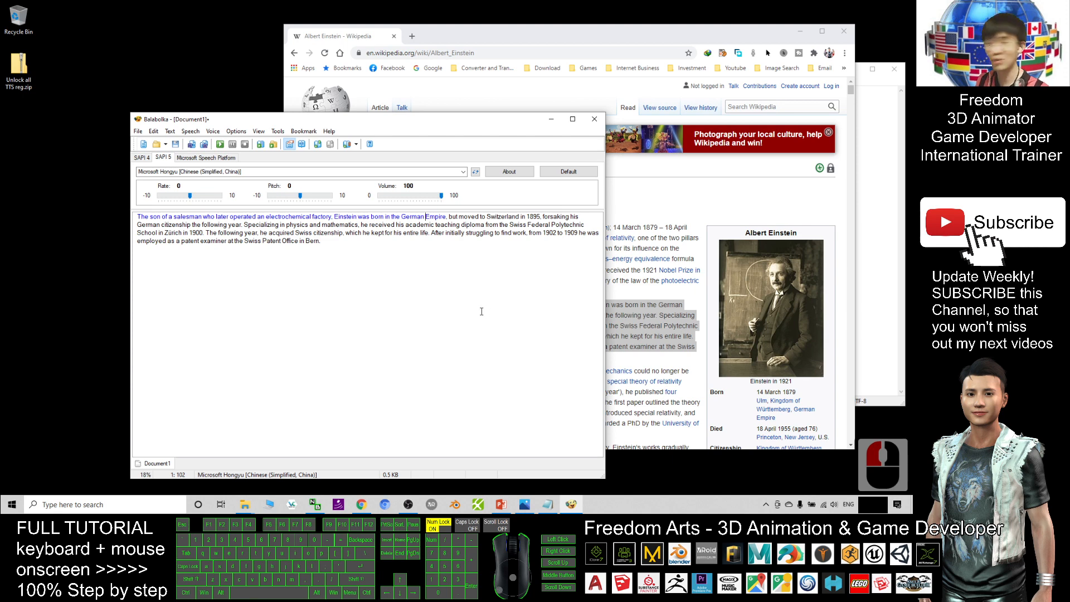
# Switch the SAPI 5 voice to Microsoft Richard [English (Canada)]
pyautogui.click(462, 171)
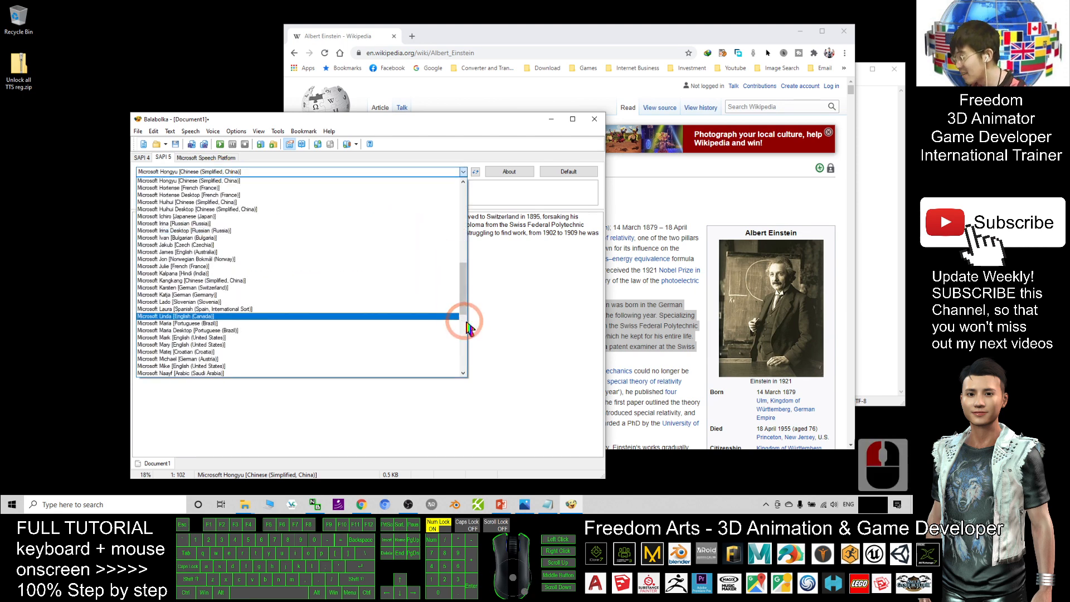
pyautogui.scroll(-3)
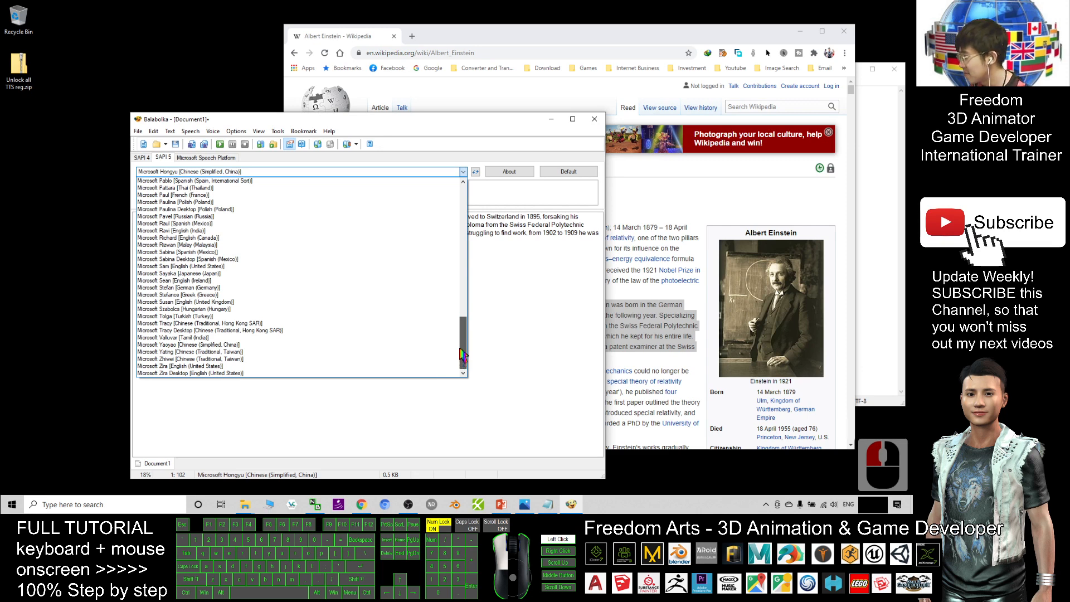
pyautogui.click(177, 244)
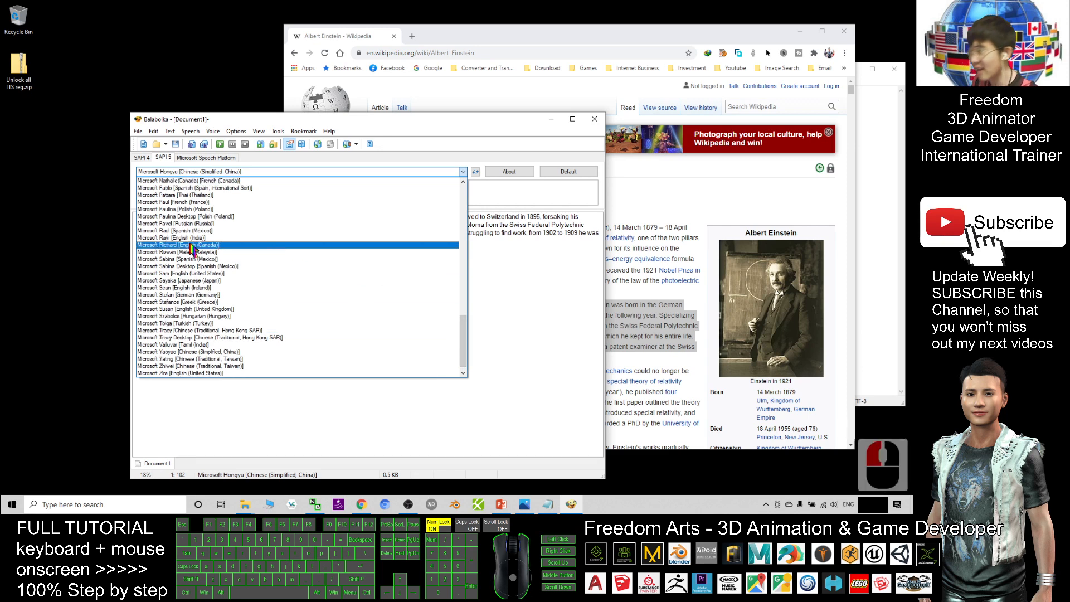
pyautogui.click(205, 244)
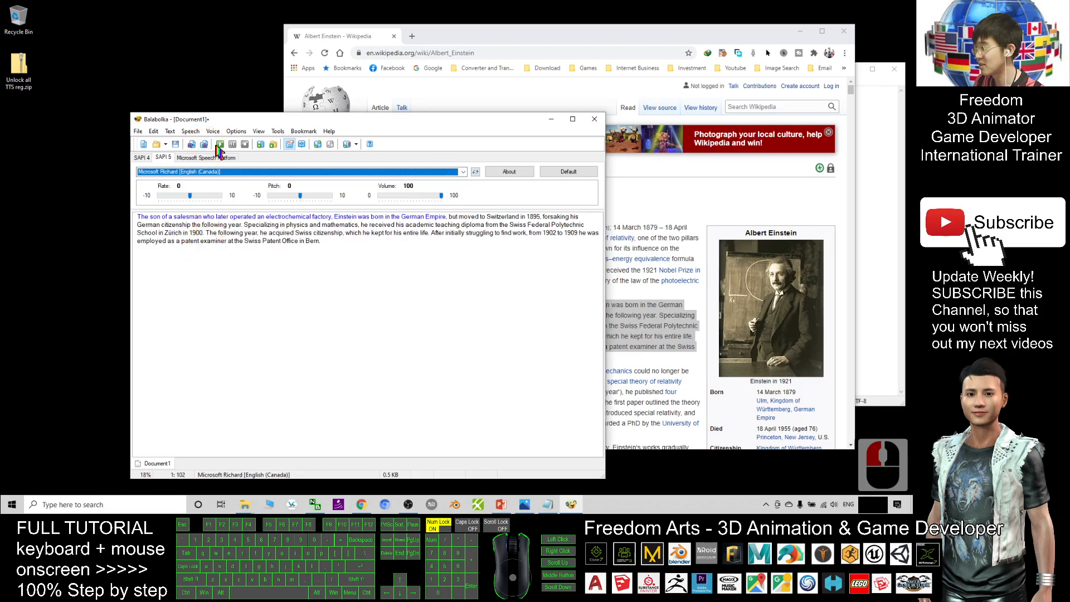
# Read the paragraph aloud with the Richard voice, then stop playback
pyautogui.click(220, 144)
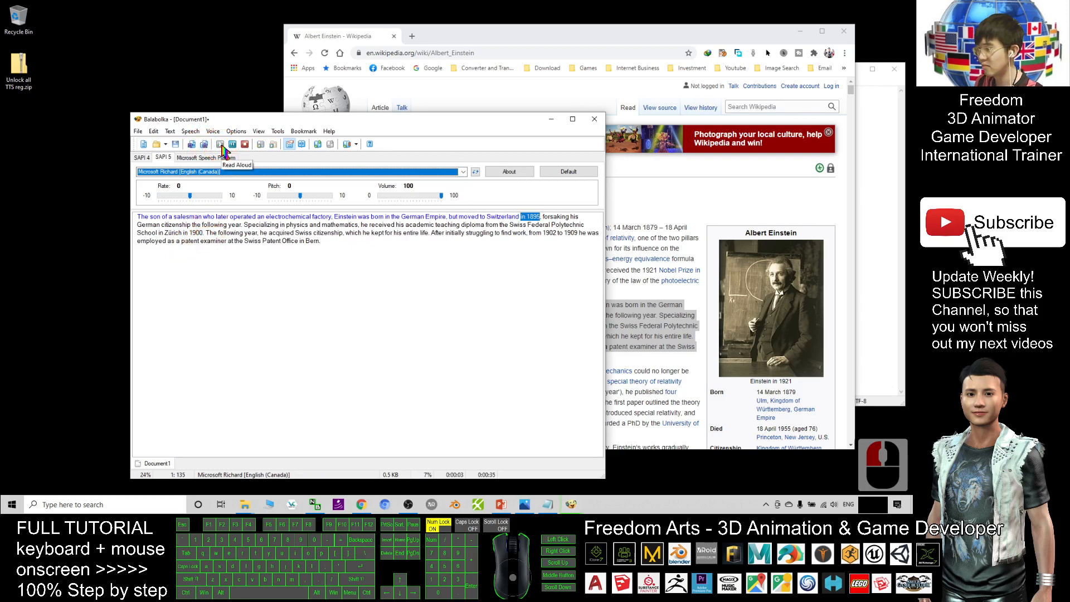
pyautogui.click(221, 144)
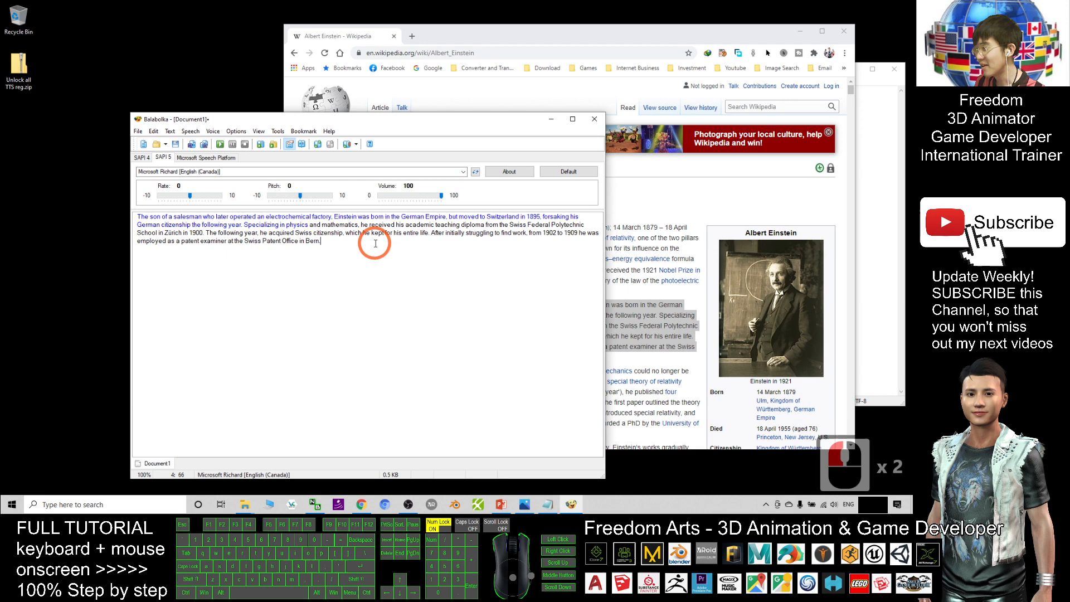
# Save the paragraph as an MP3 Format Sound audio file on the Desktop
pyautogui.click(138, 132)
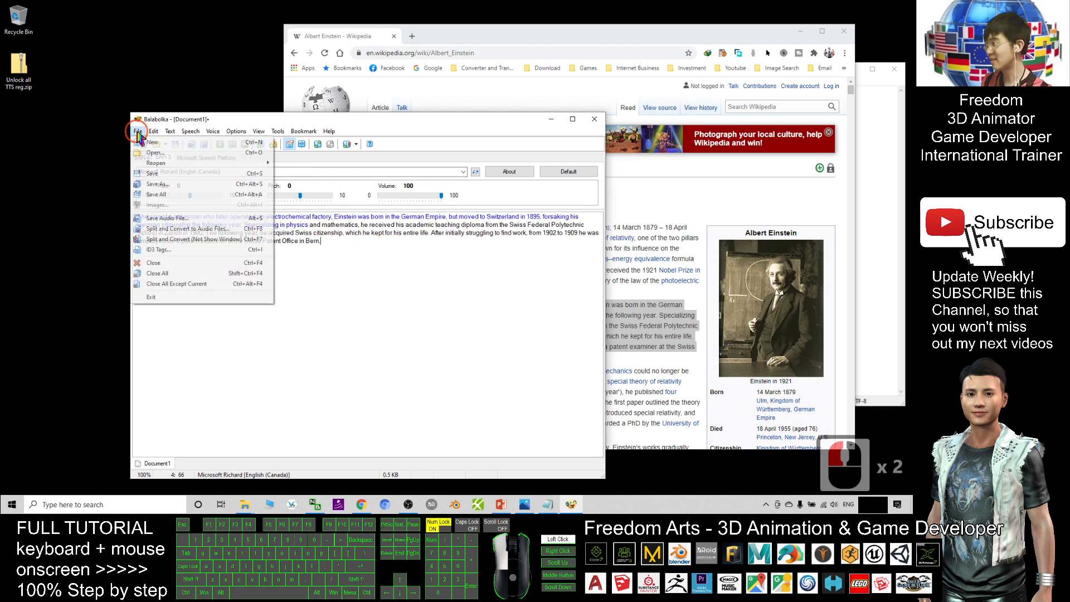
pyautogui.moveTo(158, 183)
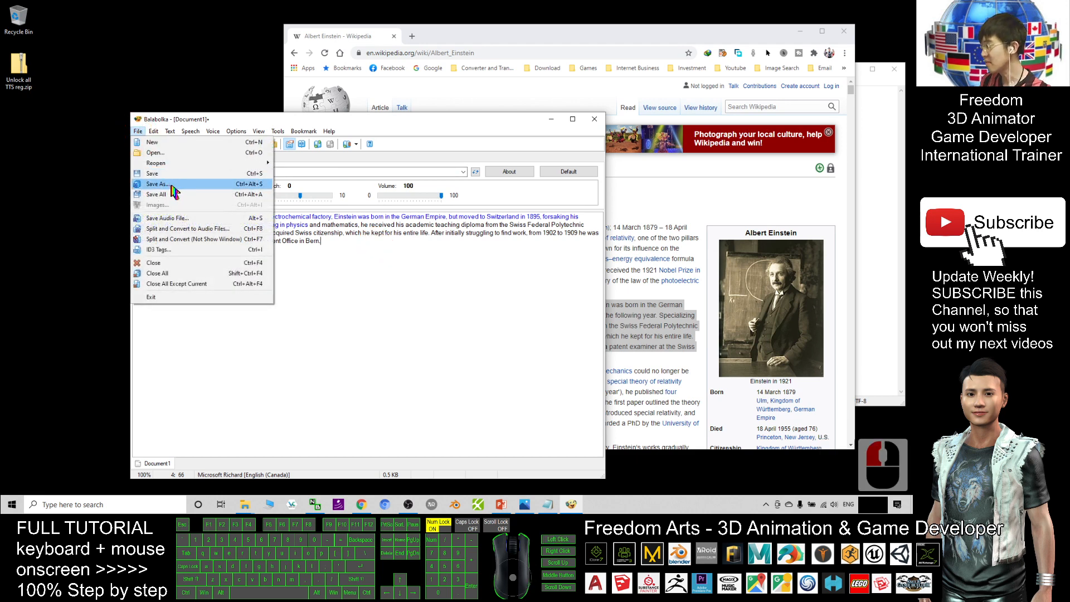
pyautogui.moveTo(183, 217)
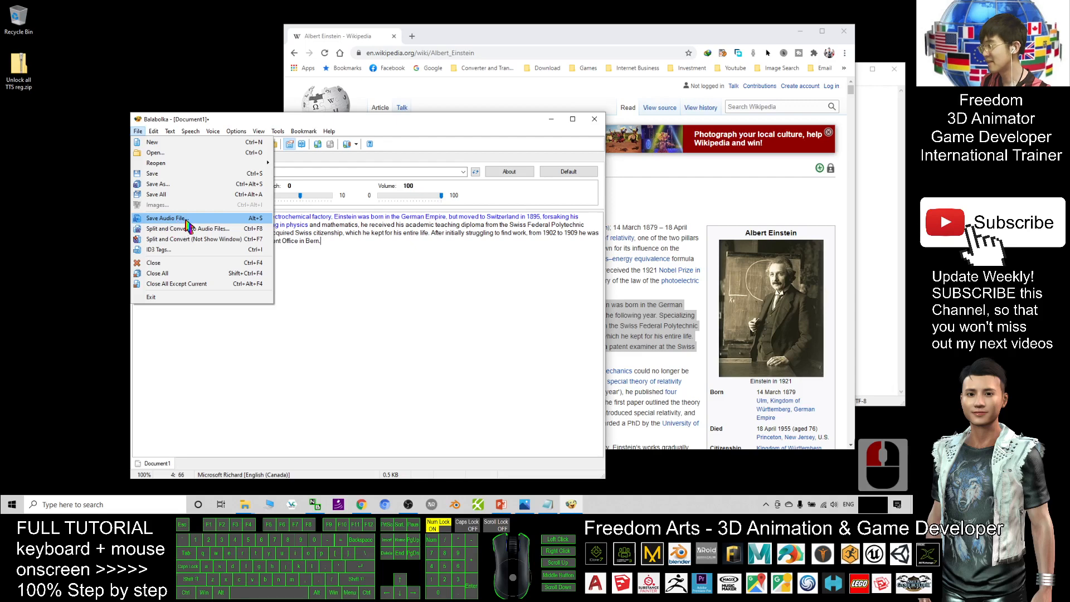
pyautogui.click(166, 217)
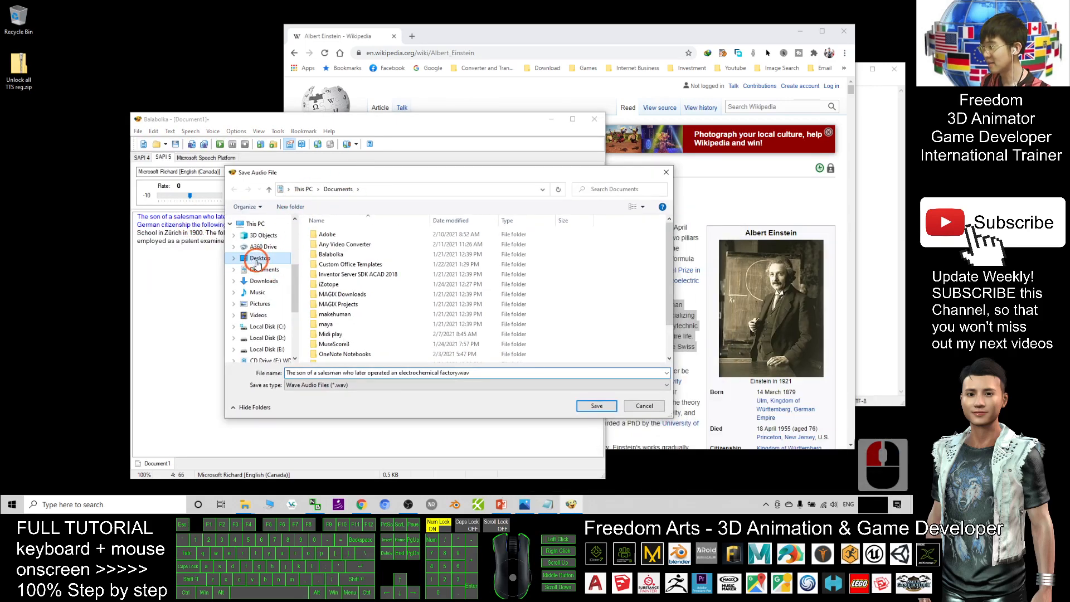
pyautogui.click(662, 384)
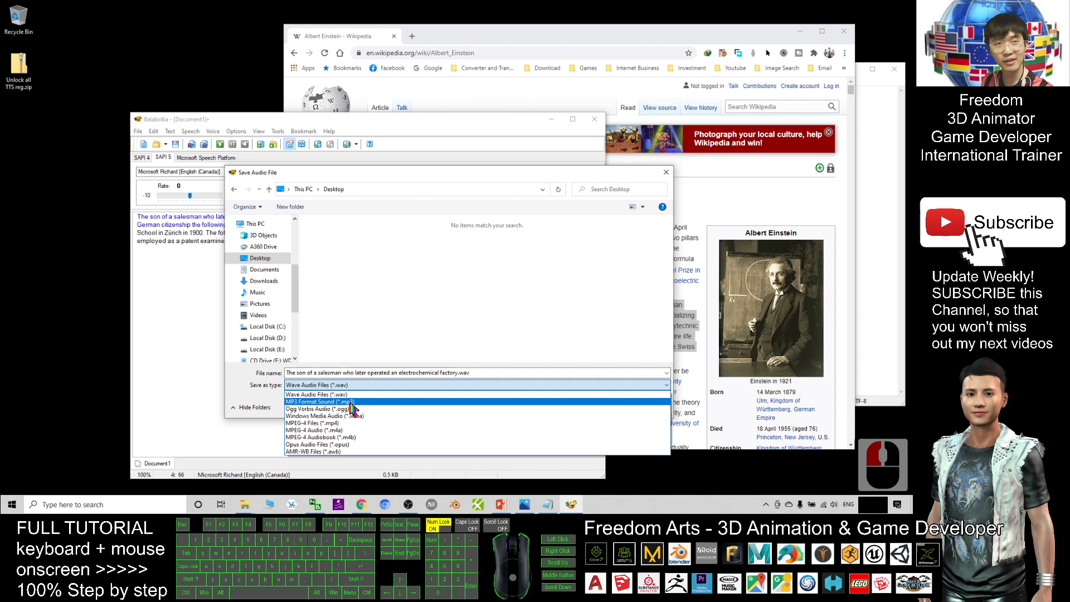
pyautogui.click(319, 401)
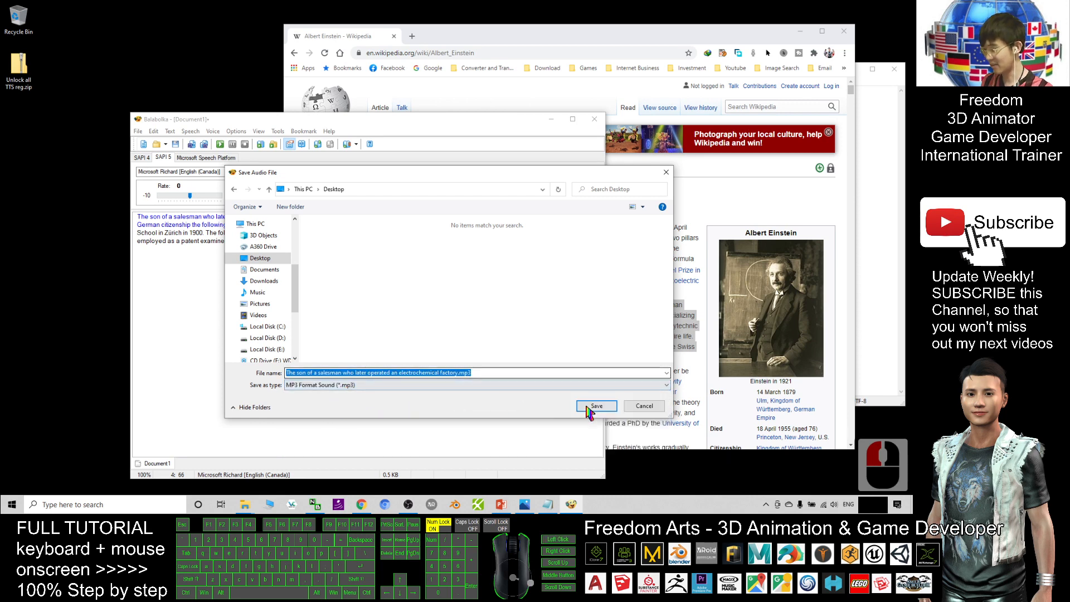
pyautogui.click(596, 406)
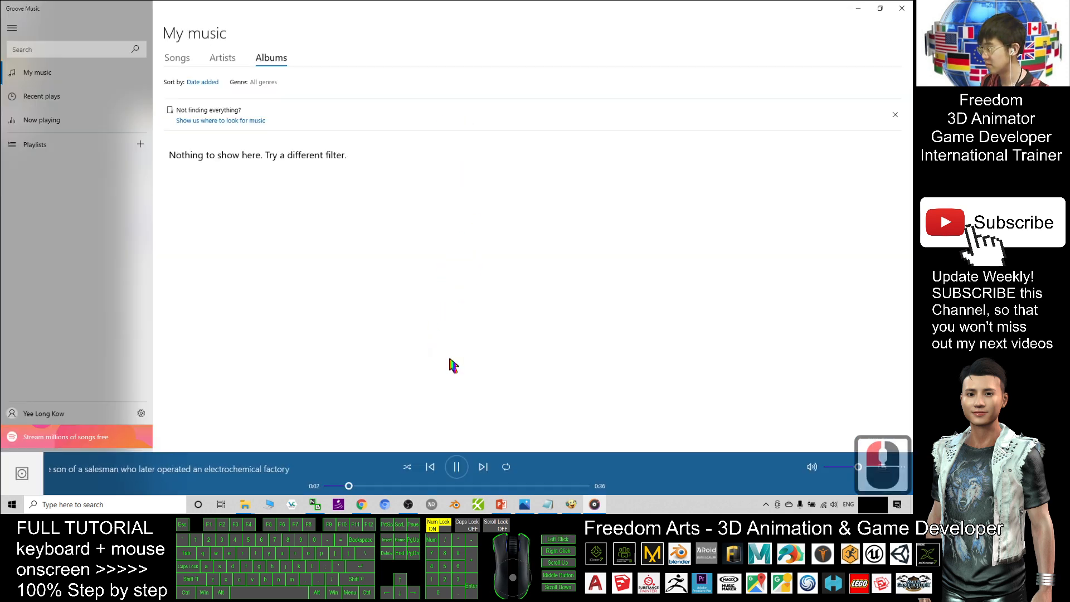
pyautogui.moveTo(607, 9)
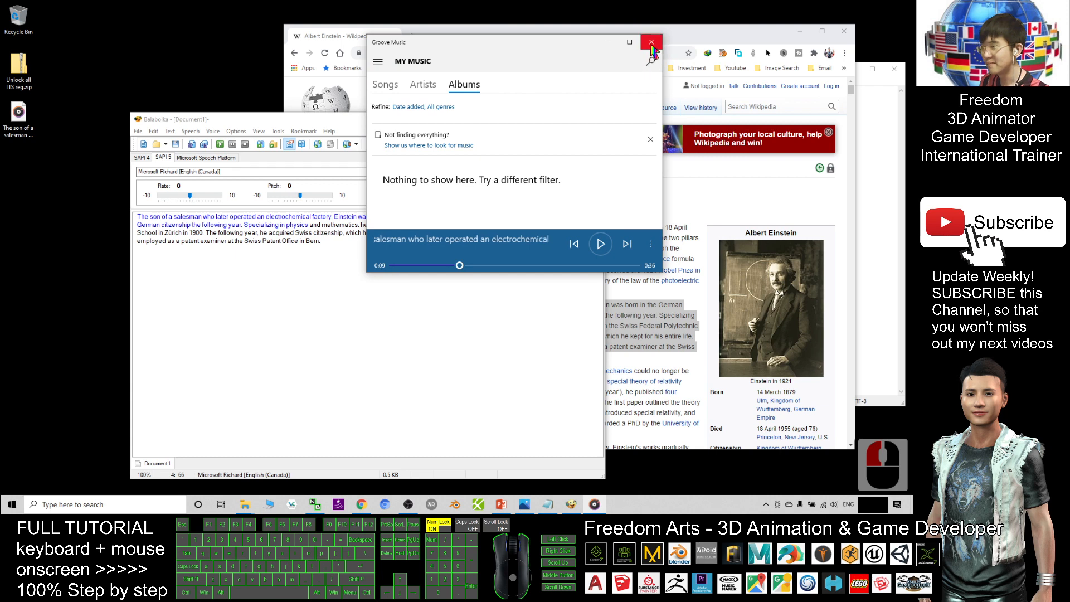
# Close Groove Music after listening to part of the saved MP3
pyautogui.click(650, 41)
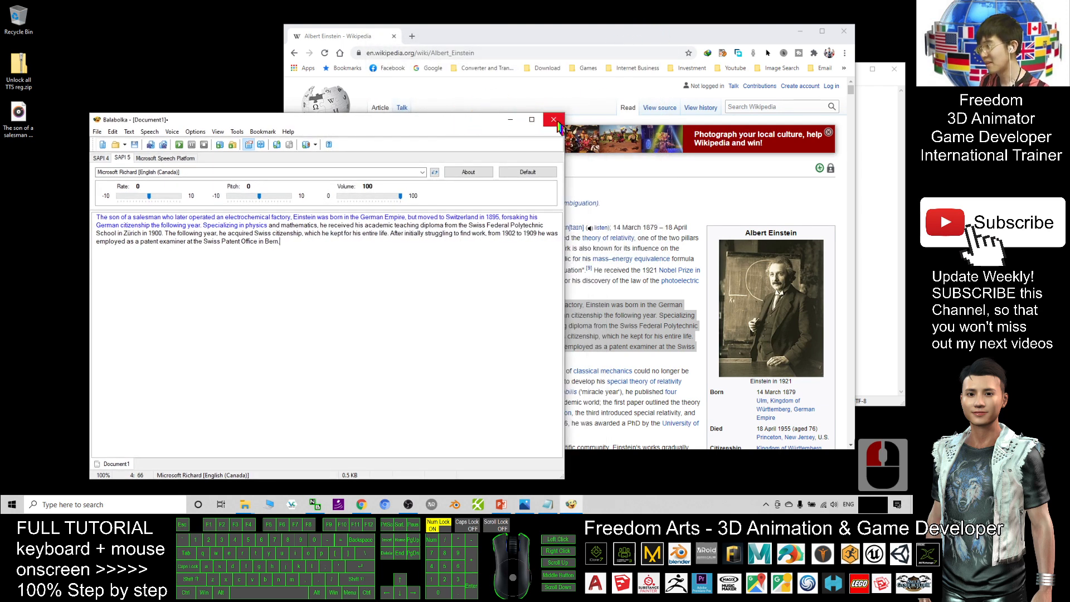
pyautogui.moveTo(303, 215)
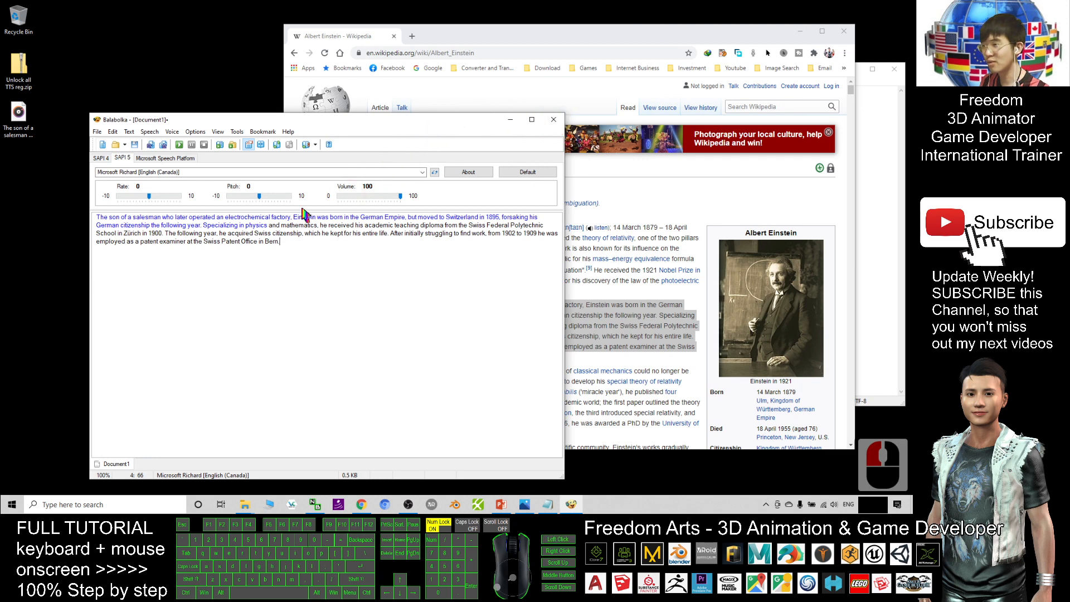
# Browse the full installed voice list, then close Balabolka
pyautogui.click(421, 171)
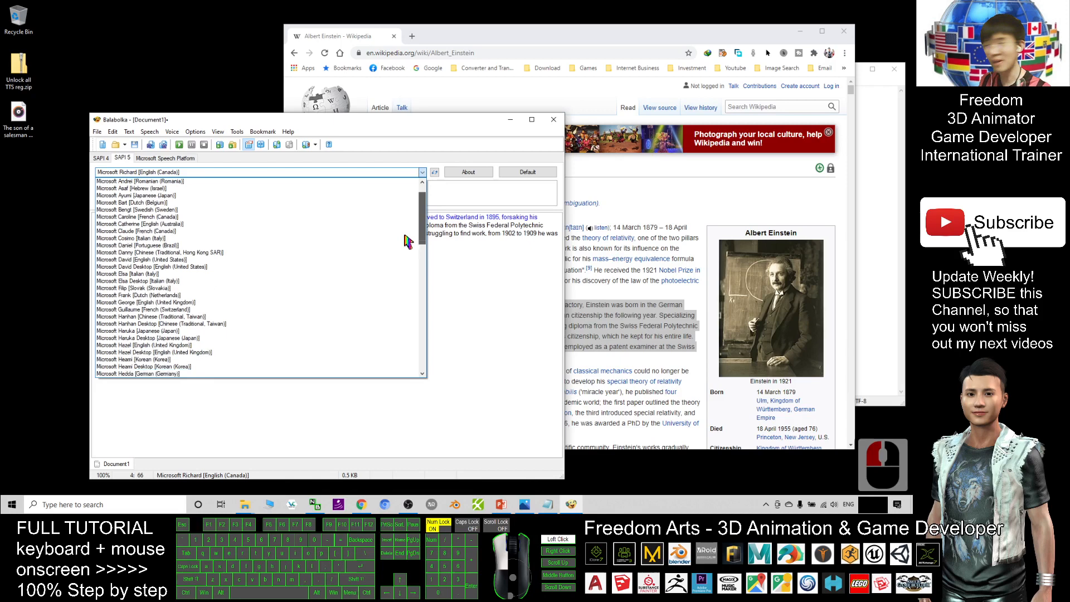
pyautogui.scroll(3)
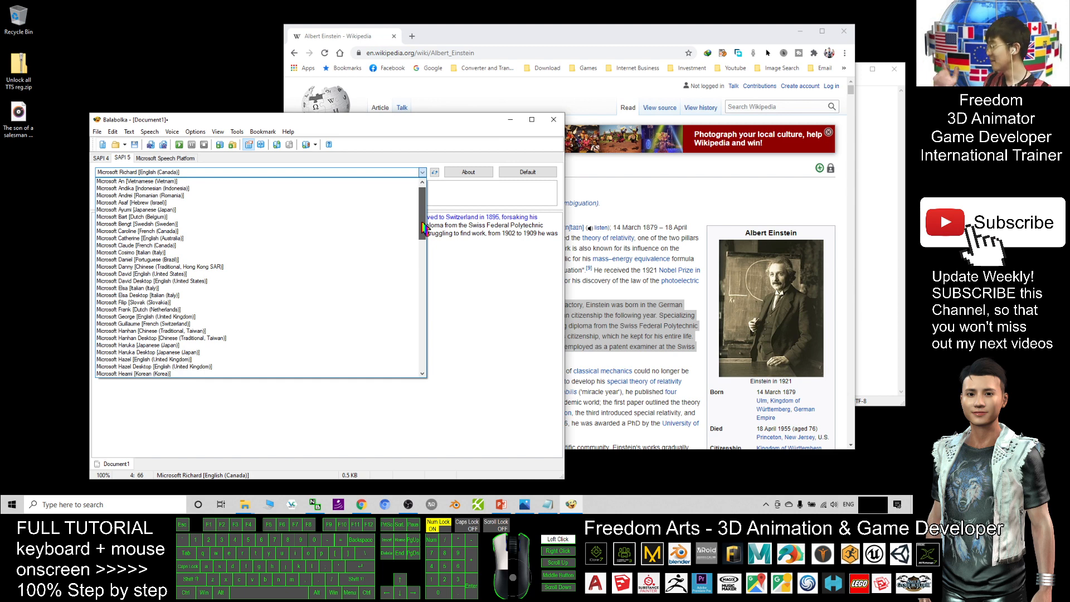
pyautogui.scroll(-3)
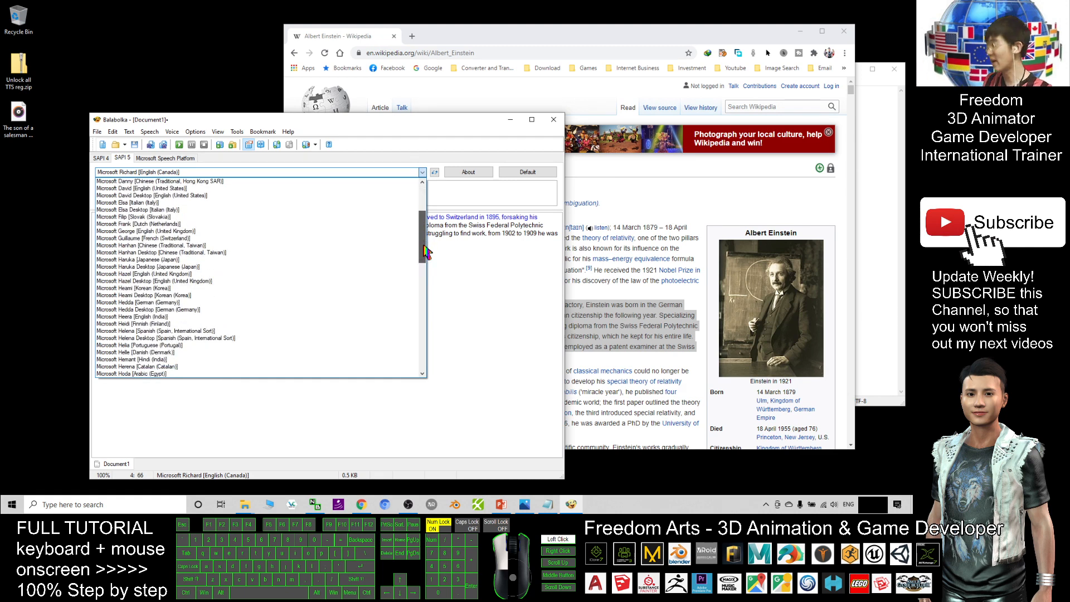
pyautogui.scroll(3)
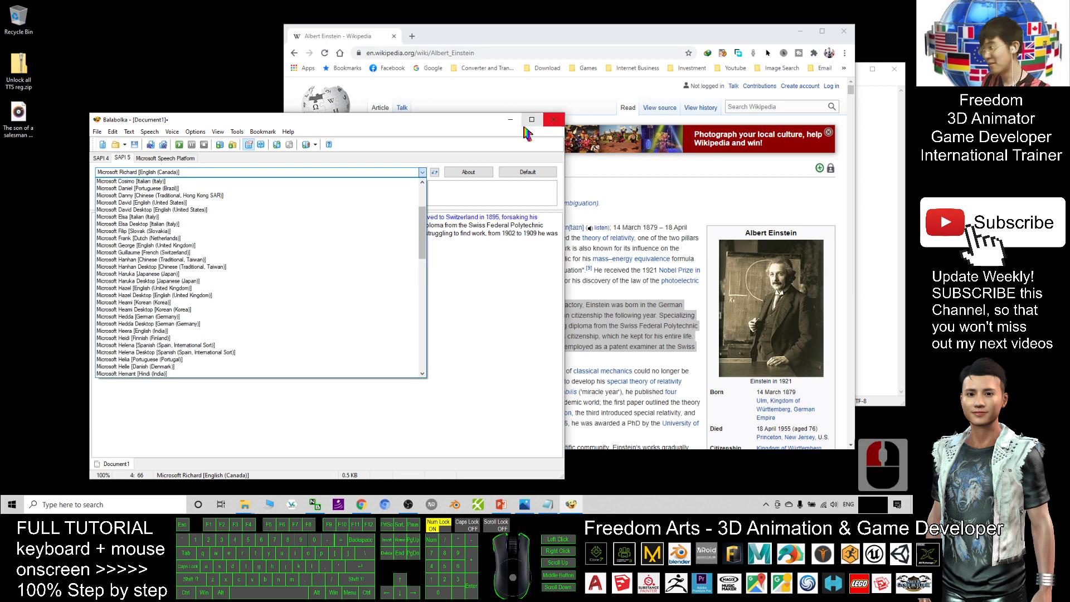
pyautogui.click(554, 119)
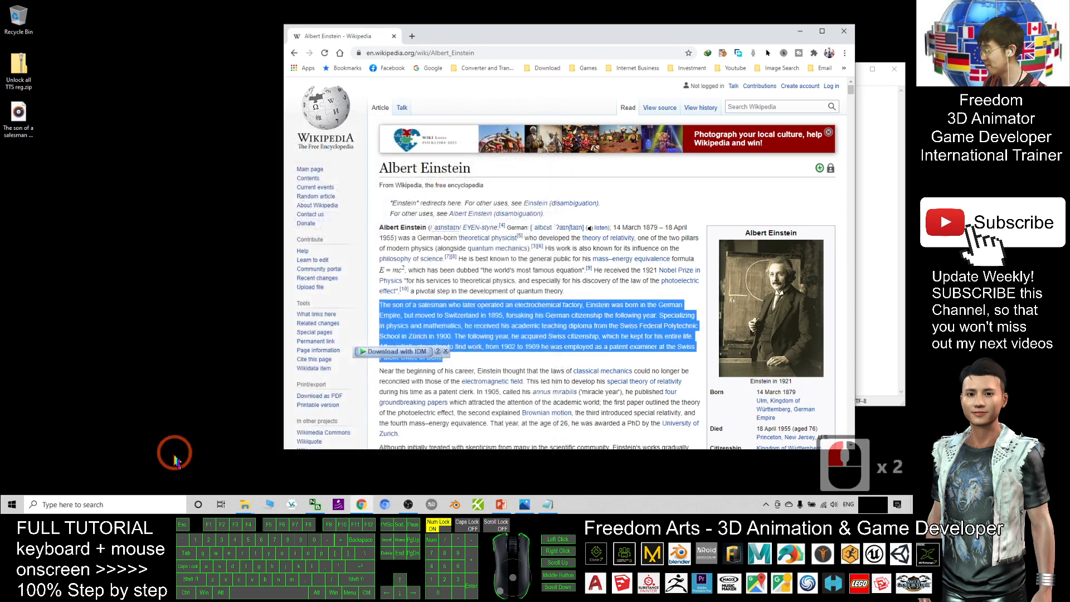
# Search Windows for 'text to speech' settings and close the Wikipedia Chrome window
pyautogui.click(102, 504)
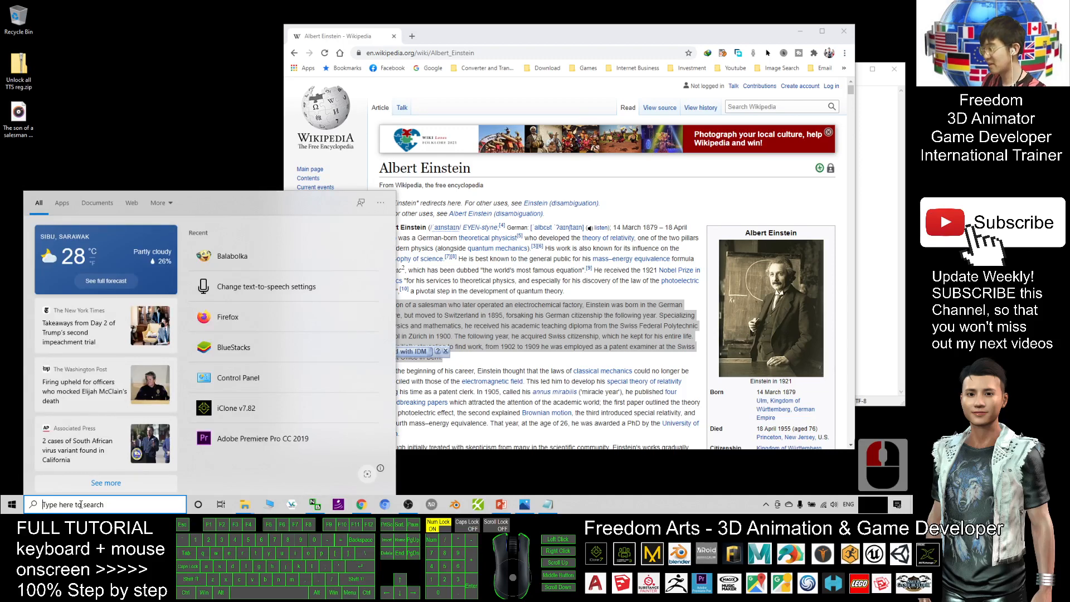
pyautogui.write('text to spe')
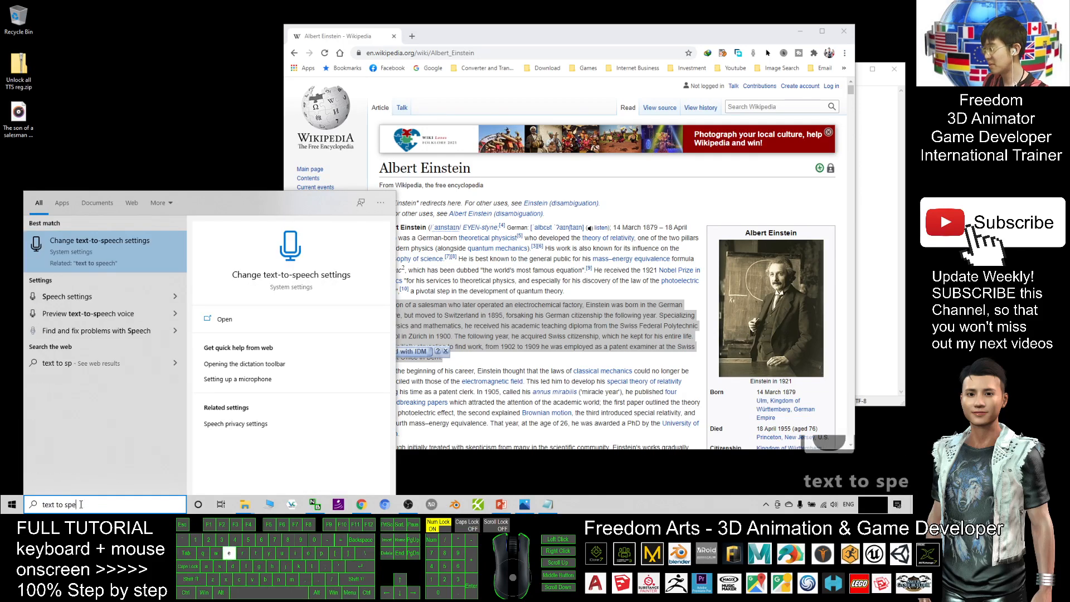
pyautogui.write('ech')
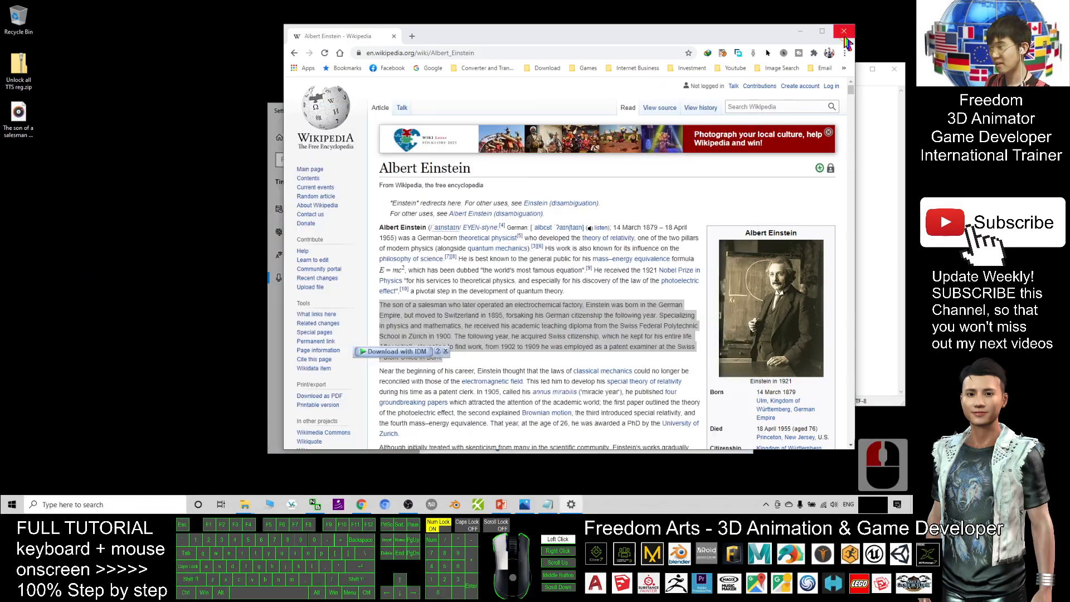
pyautogui.click(844, 31)
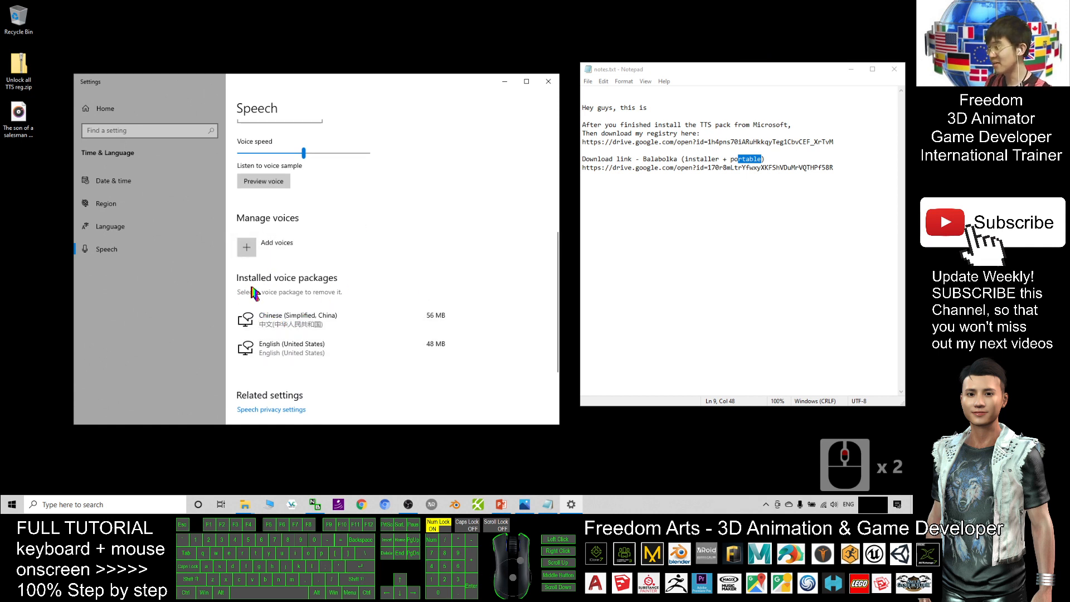
# Bring up the Add voices dialog from Manage voices on the Speech settings page
pyautogui.click(308, 319)
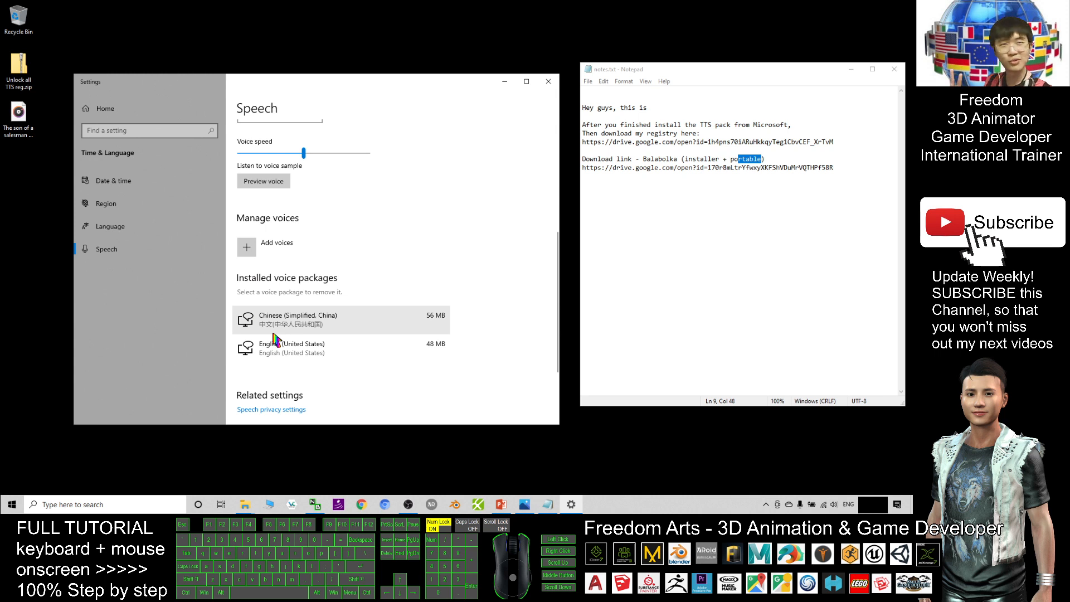
pyautogui.moveTo(333, 323)
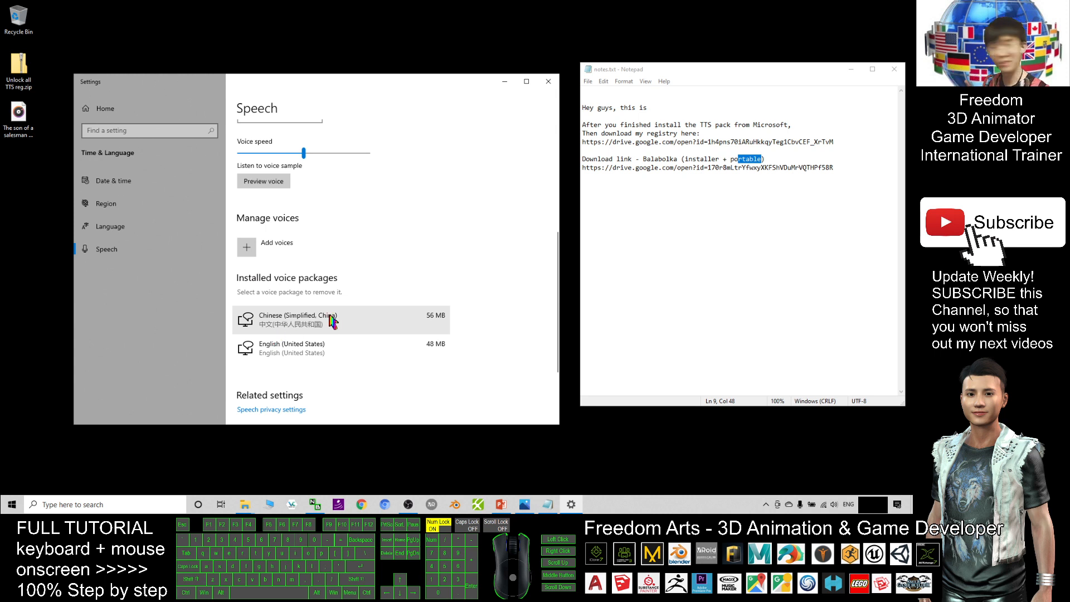
pyautogui.scroll(3)
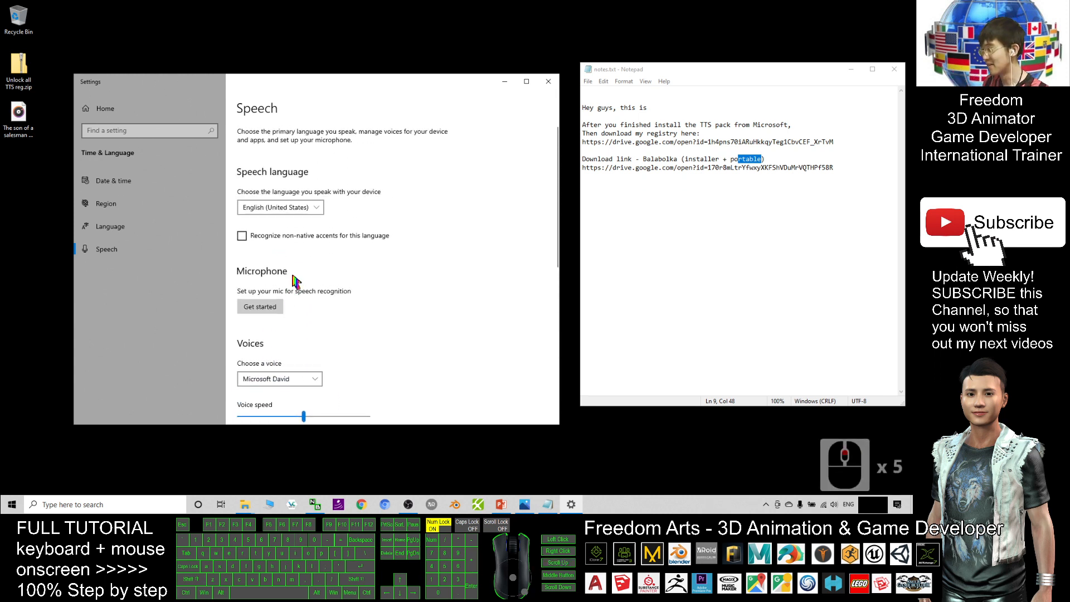
pyautogui.scroll(-3)
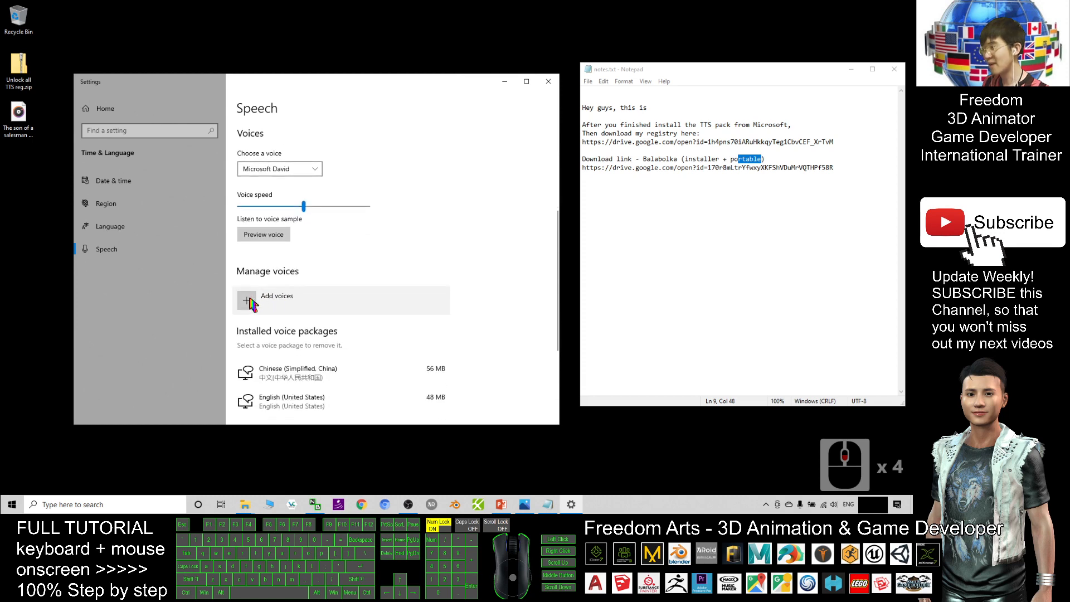
pyautogui.click(276, 300)
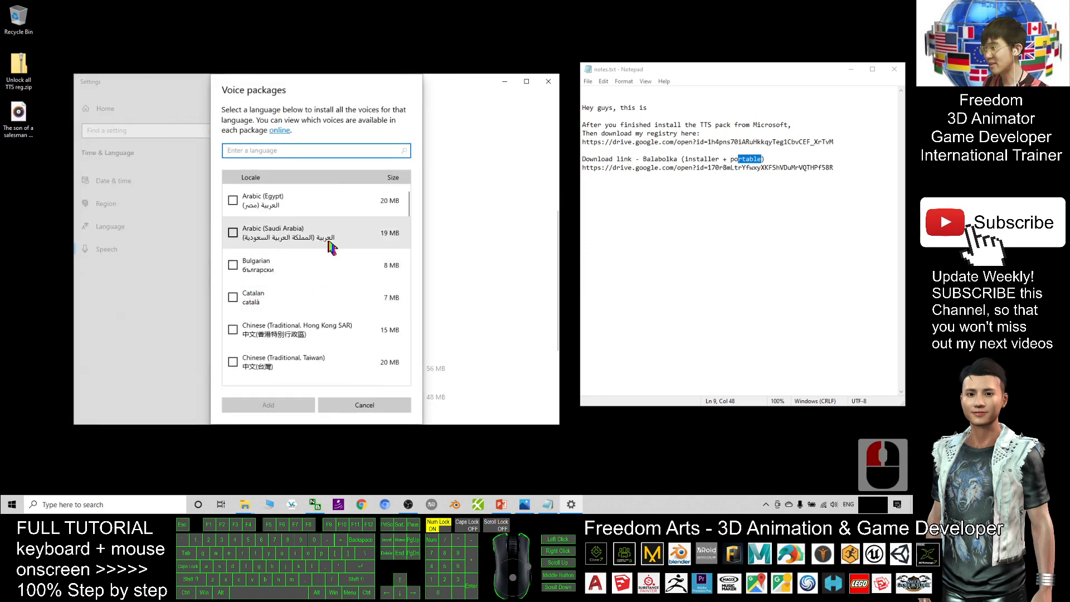
# Tick Catalan, English (Australia) and Hebrew voice packages, then cancel without installing
pyautogui.click(233, 297)
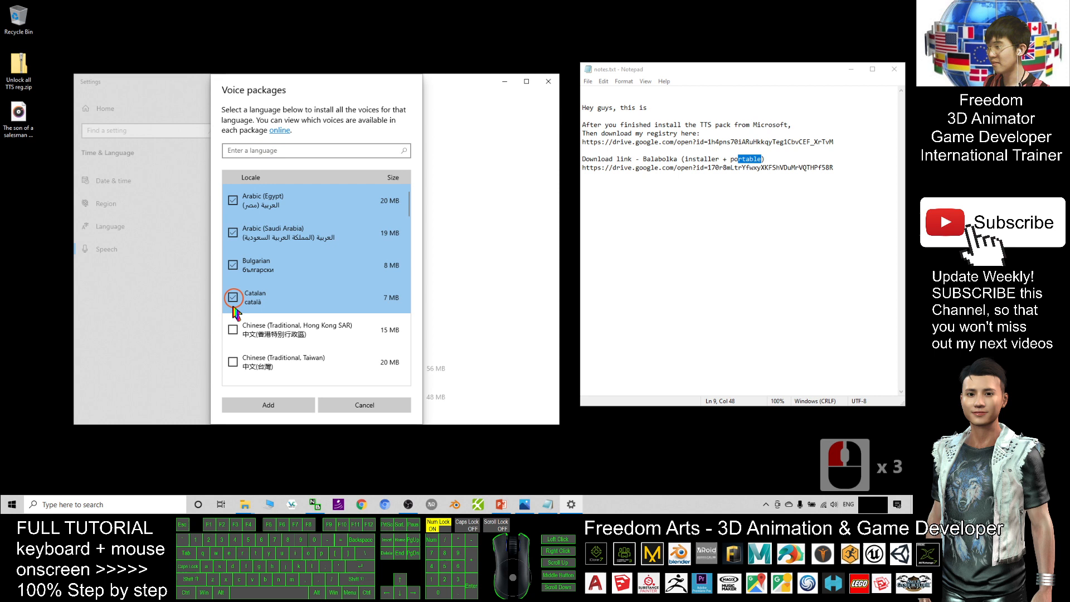
pyautogui.scroll(-3)
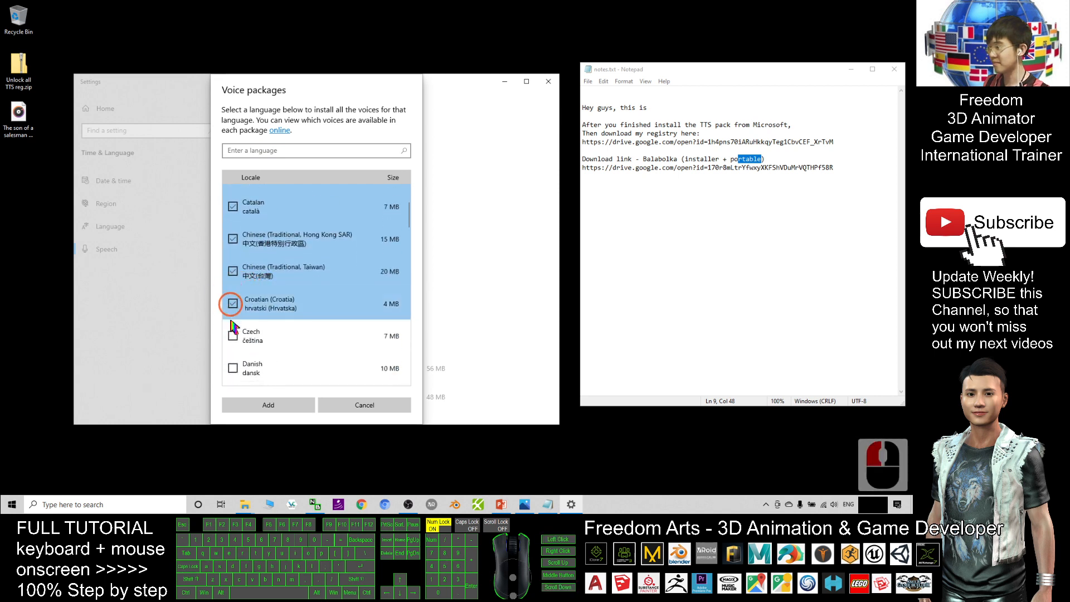
pyautogui.scroll(-3)
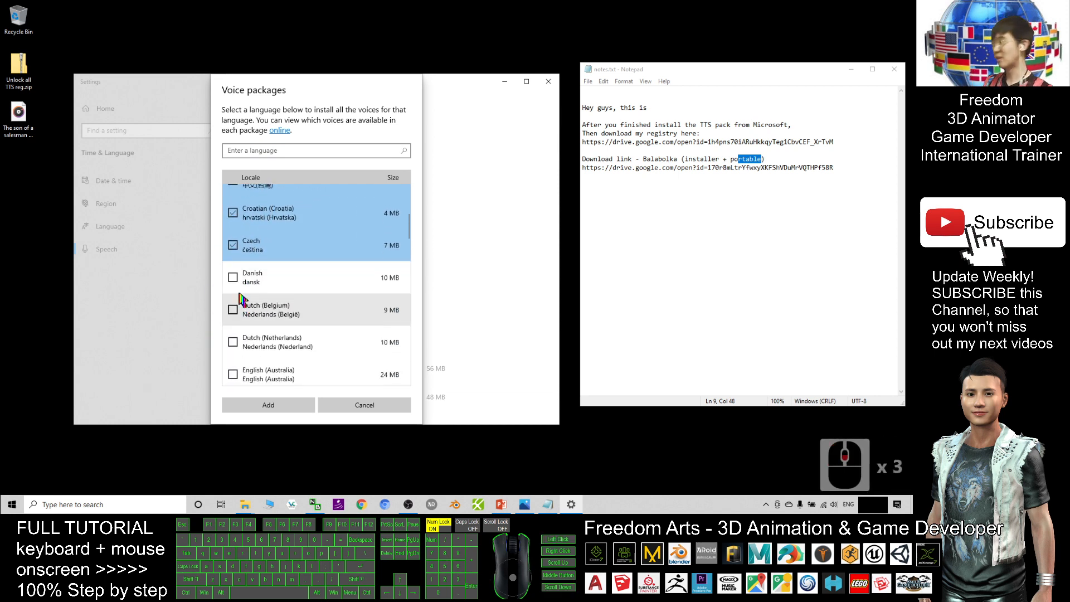
pyautogui.click(233, 374)
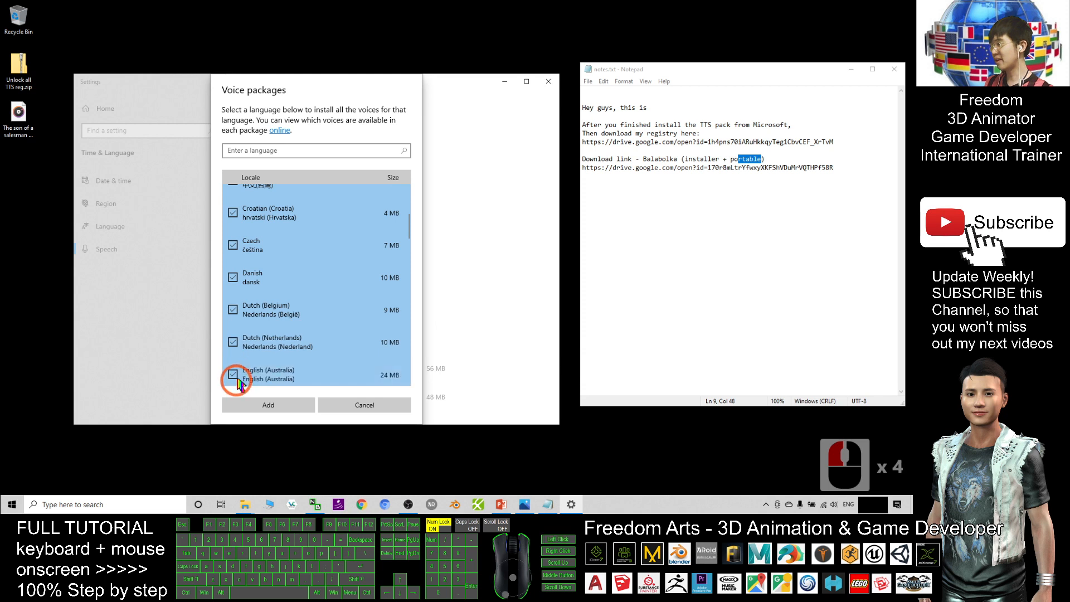
pyautogui.scroll(-3)
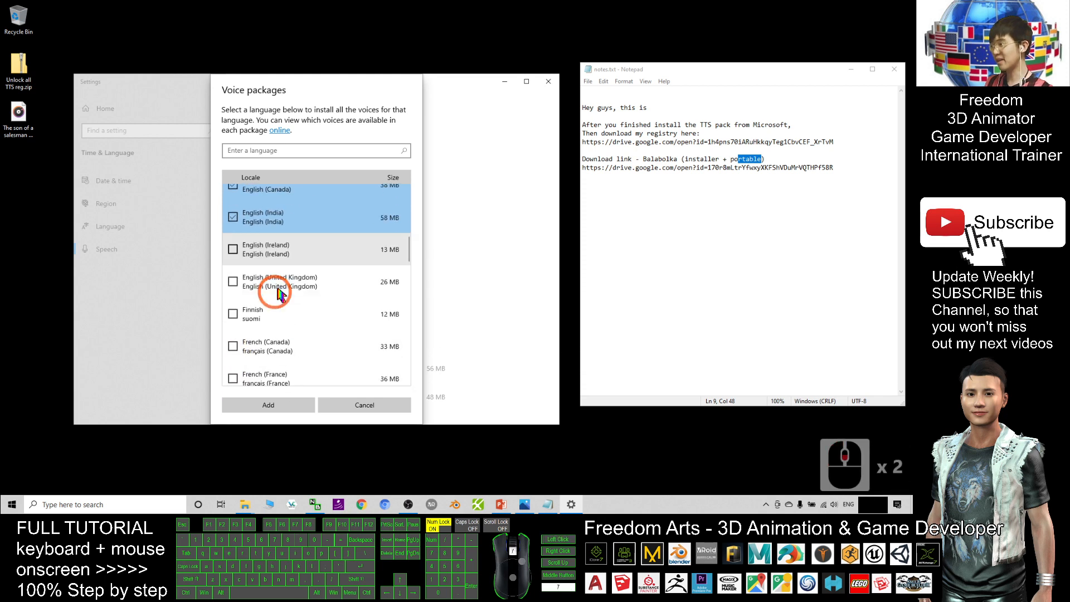
pyautogui.scroll(-3)
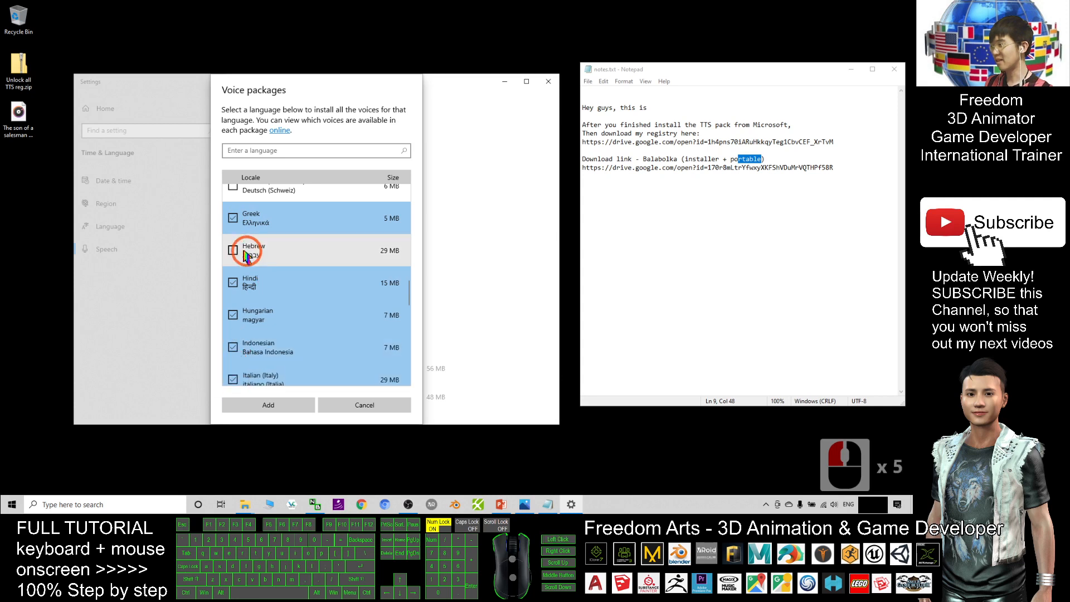
pyautogui.click(232, 251)
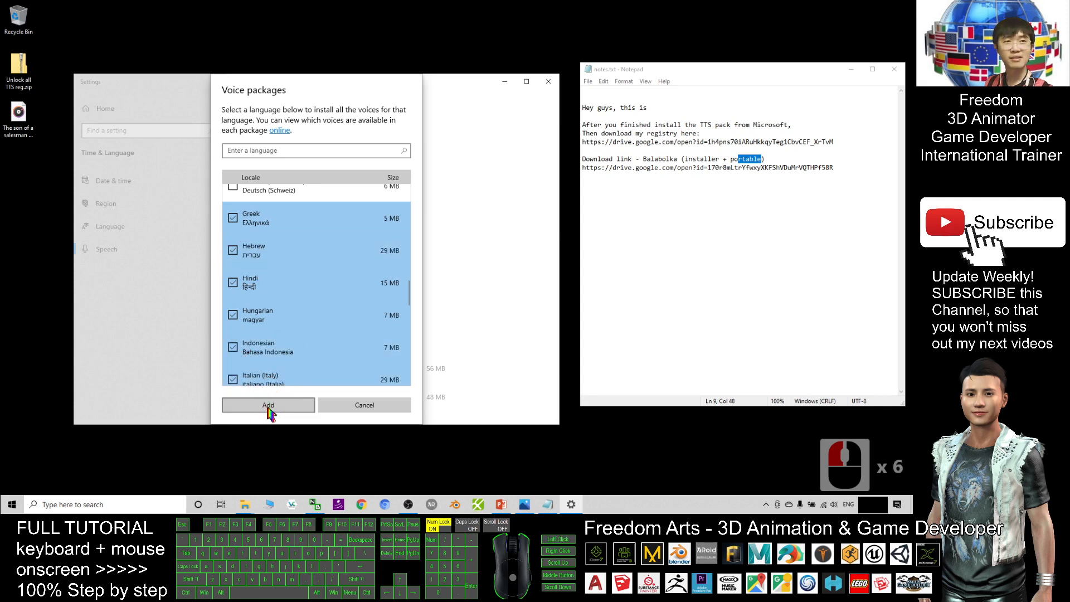
pyautogui.moveTo(345, 382)
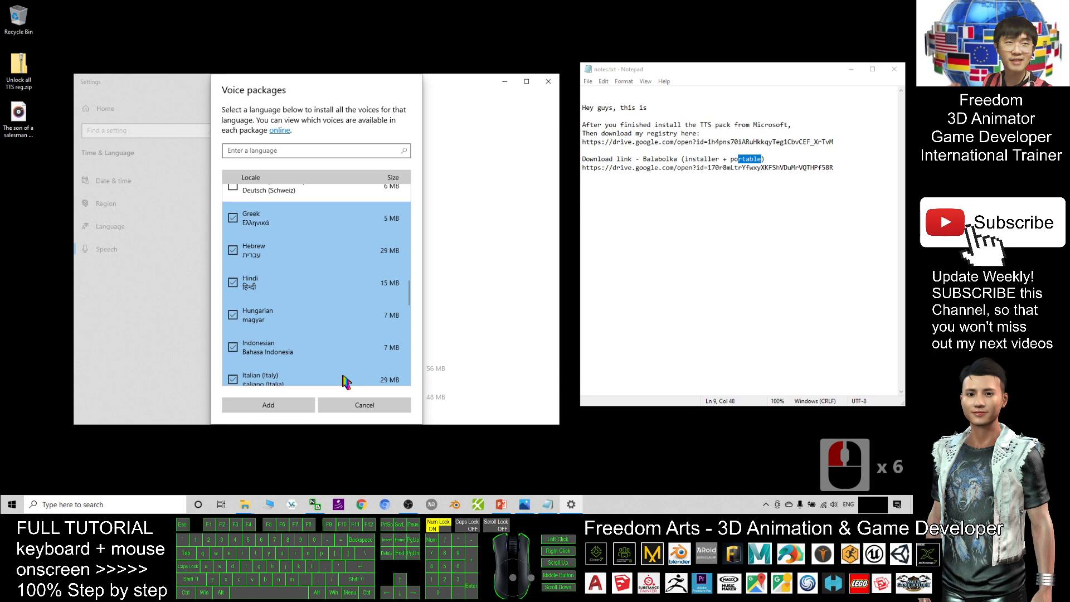
pyautogui.moveTo(362, 244)
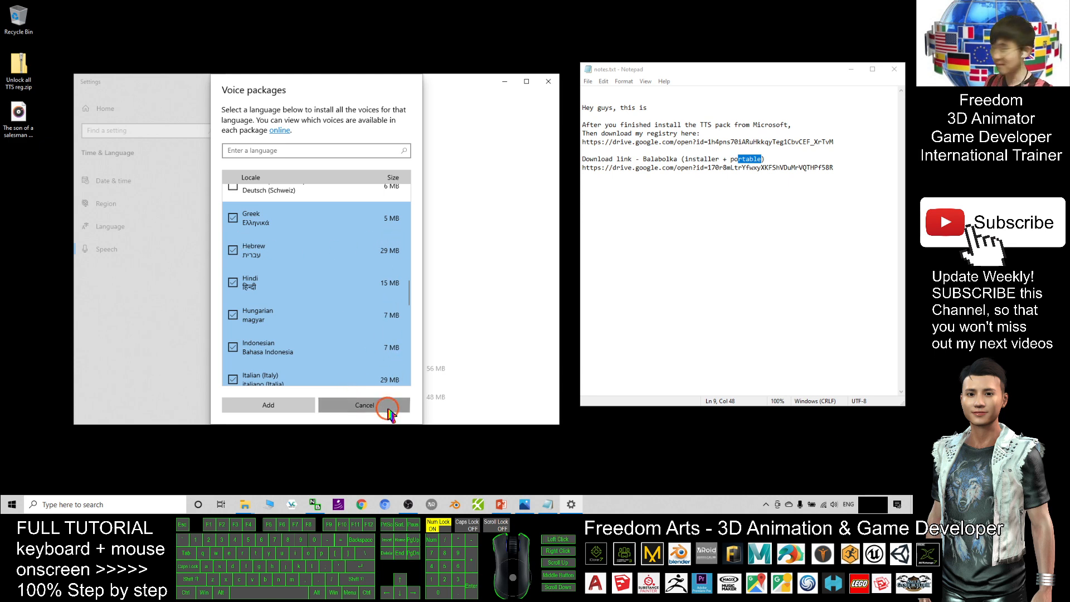
pyautogui.click(364, 405)
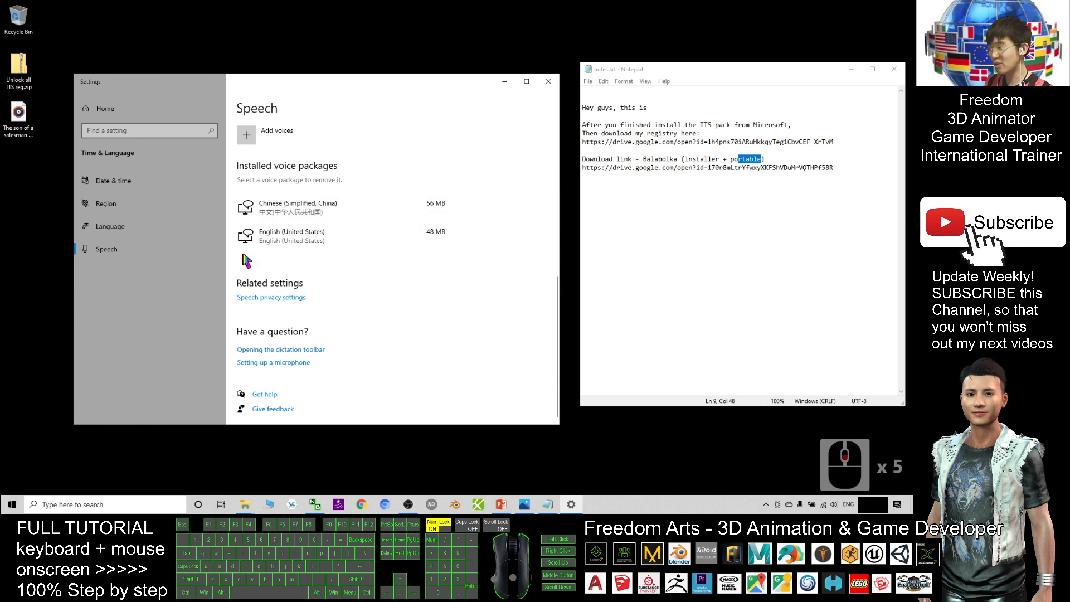
pyautogui.moveTo(346, 309)
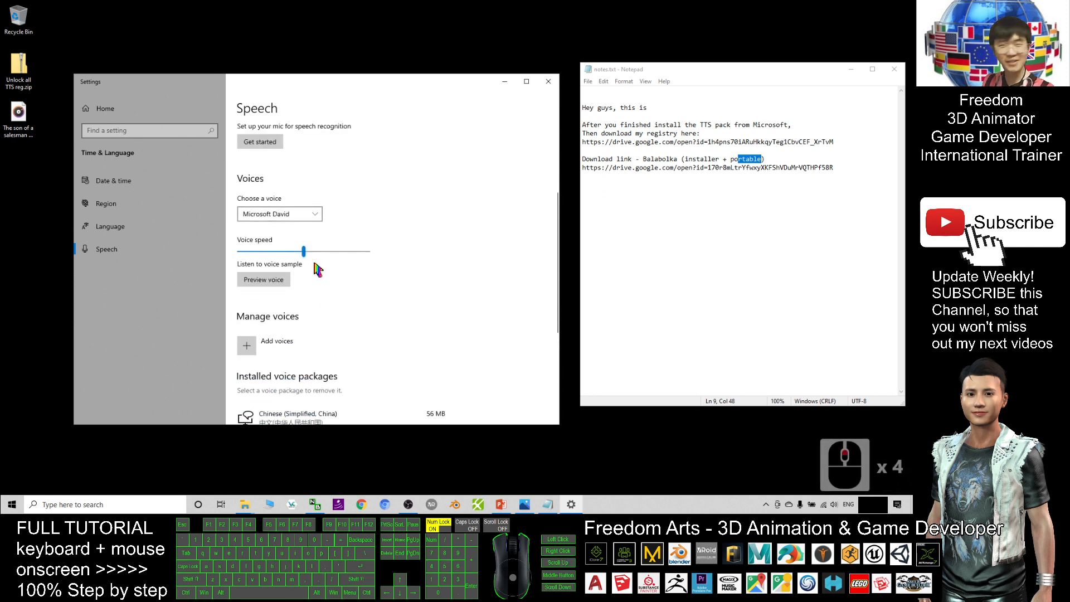
# Review the Speech page and close the Windows Settings window
pyautogui.scroll(-3)
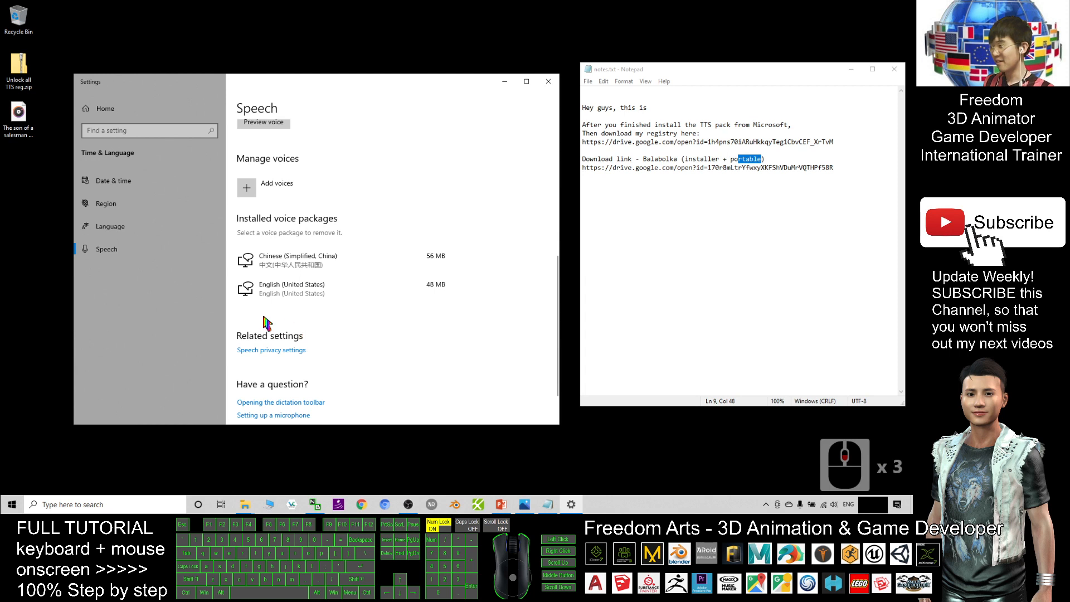
pyautogui.moveTo(251, 315)
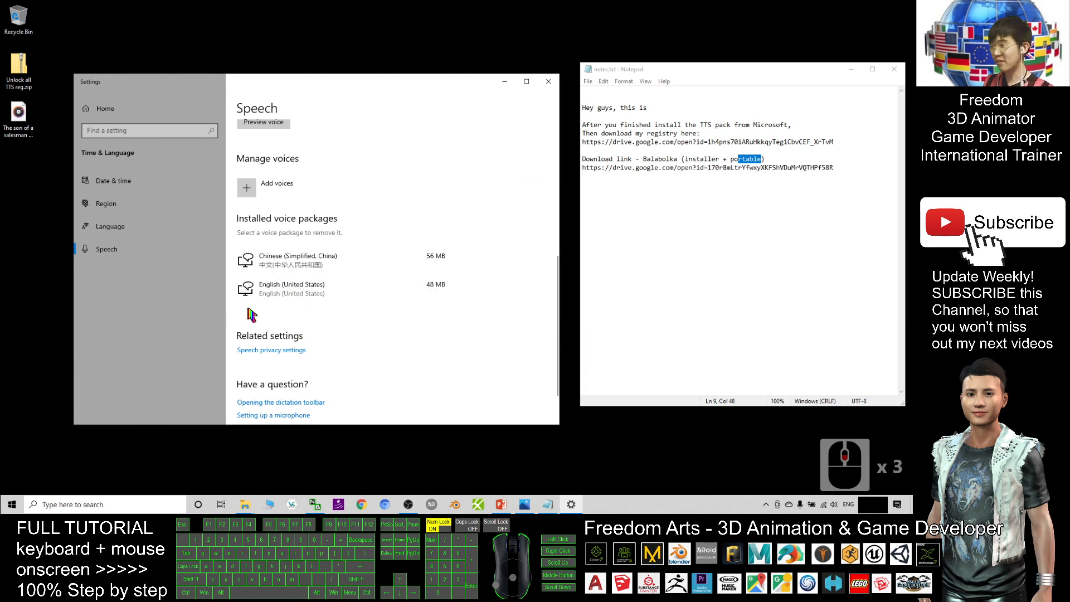
pyautogui.moveTo(546, 107)
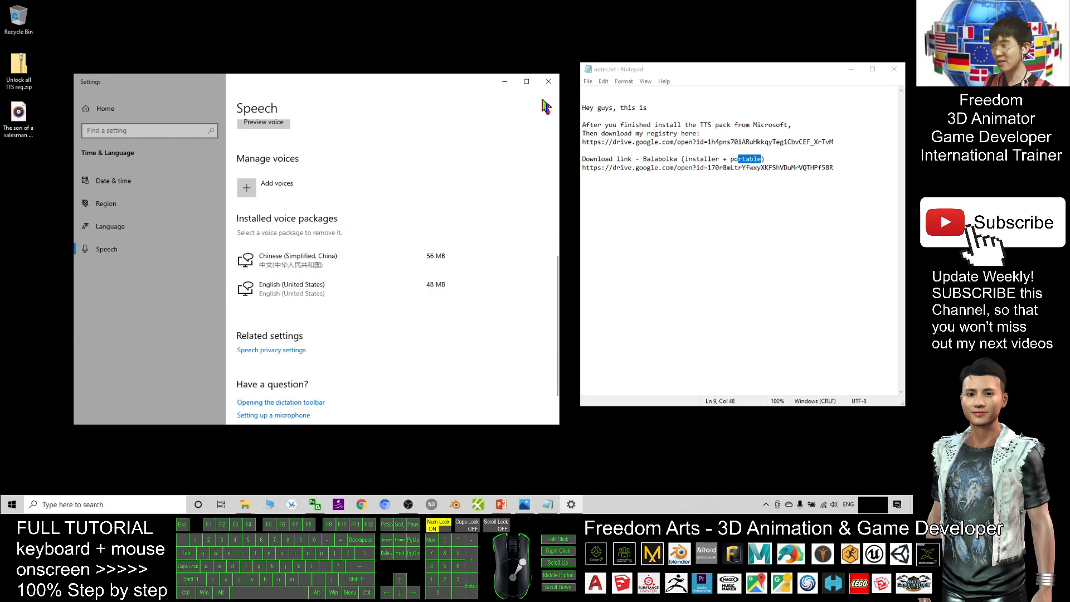
pyautogui.click(548, 82)
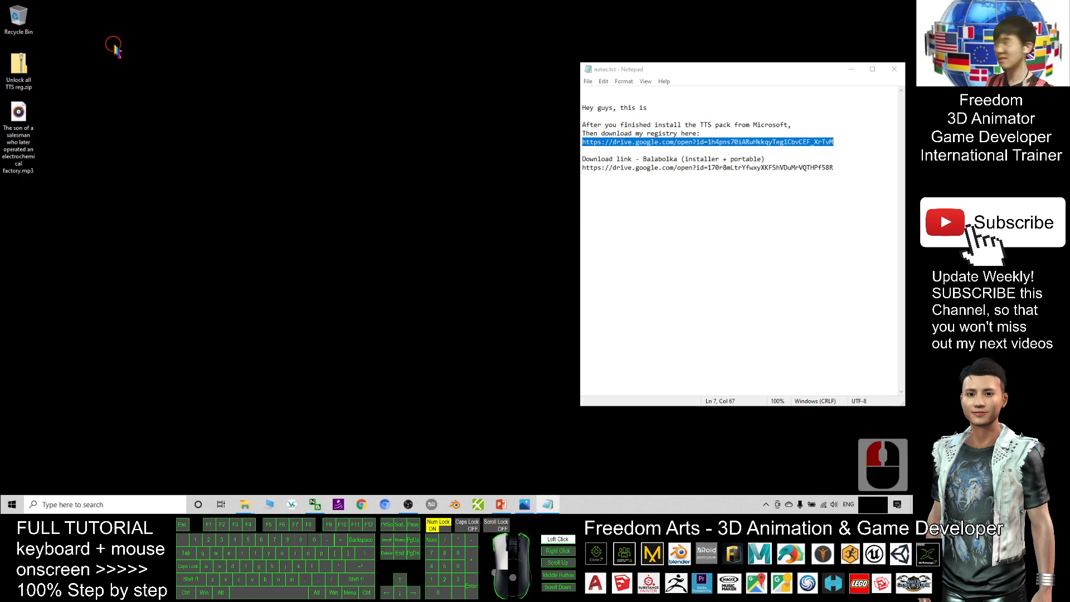
# Extract 'Unlock all TTS reg.zip' from the desktop into its folder of three .reg files
pyautogui.rightClick(19, 64)
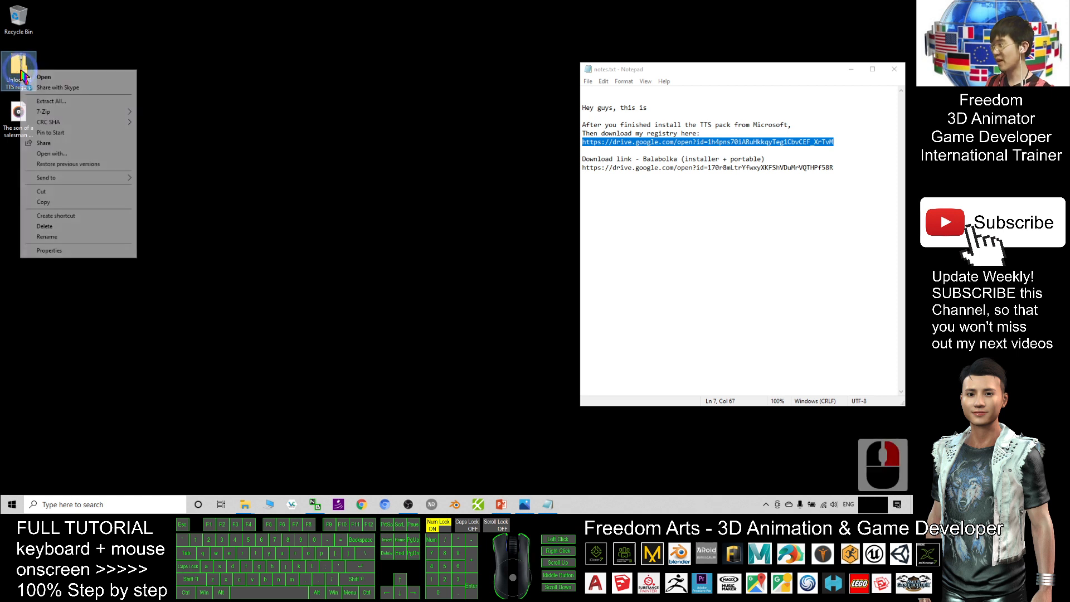
pyautogui.click(51, 101)
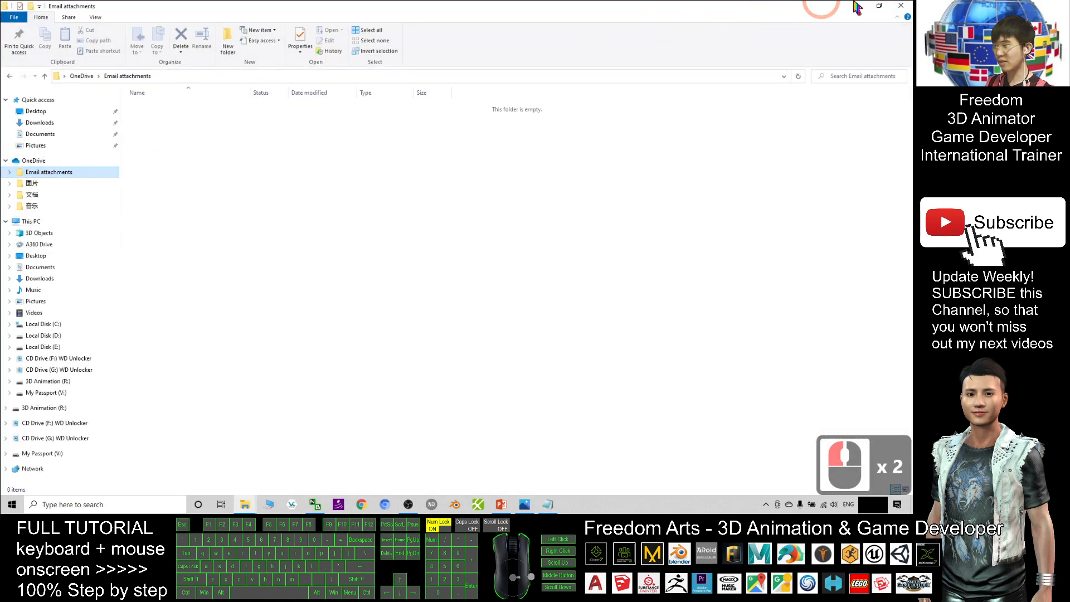
pyautogui.click(879, 5)
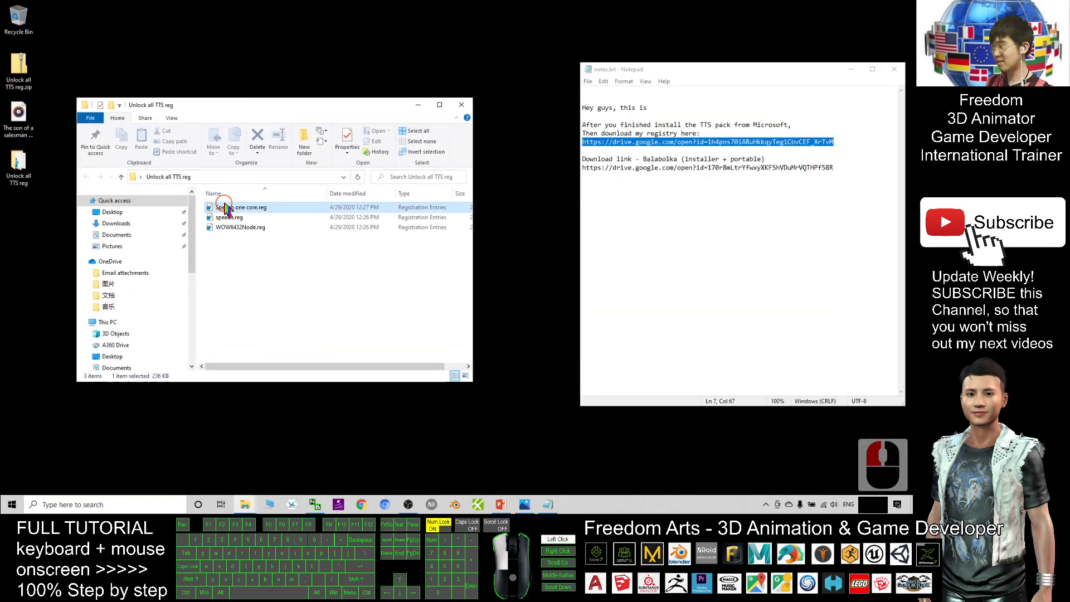
# Merge 'Speech one core.reg' into the registry, confirming the Registry Editor warning
pyautogui.click(230, 217)
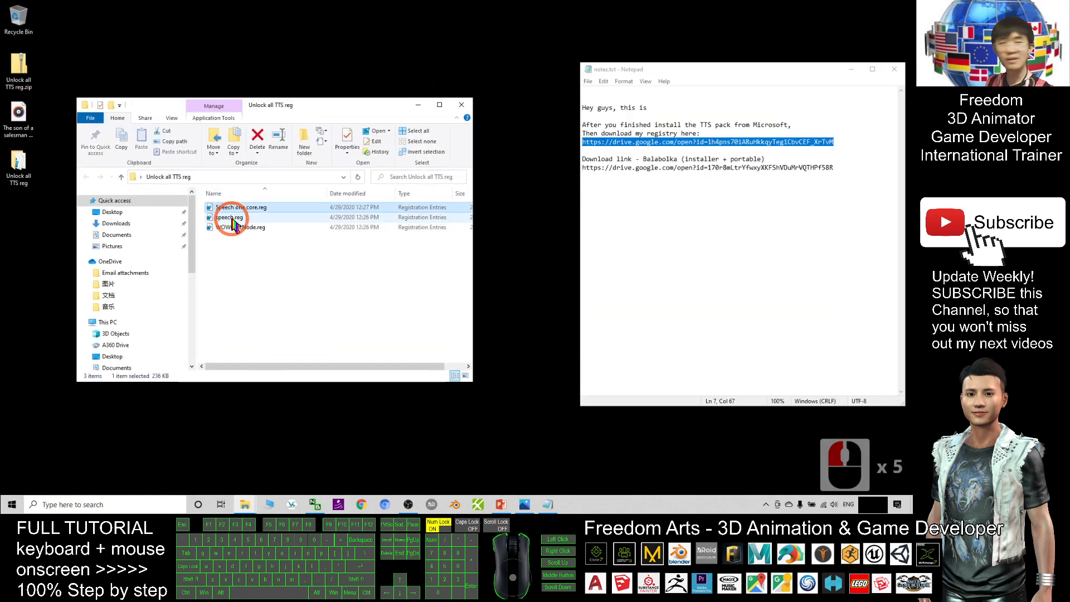
pyautogui.click(307, 307)
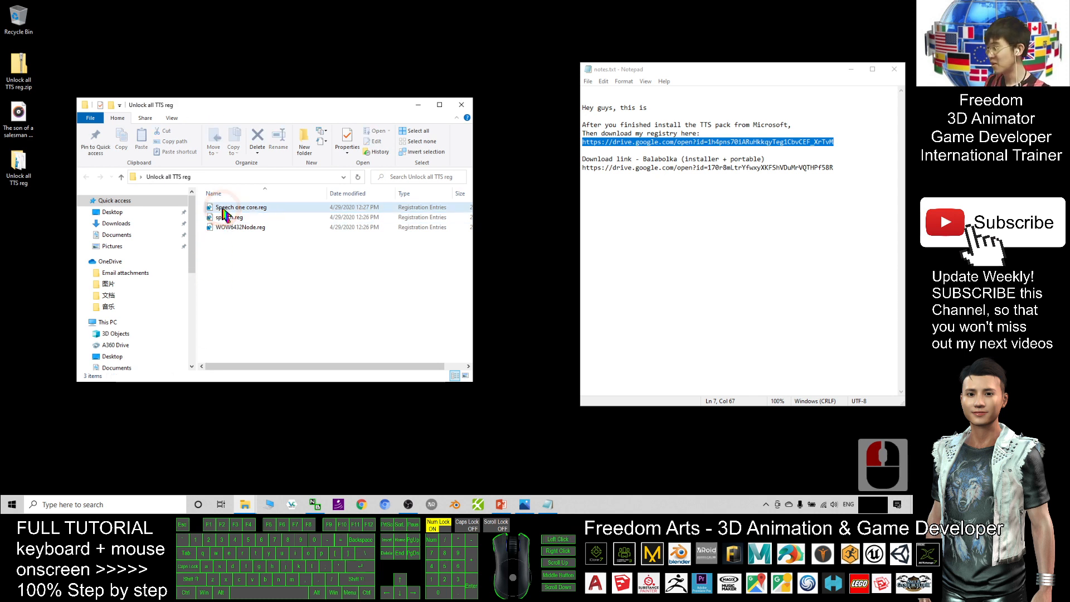
pyautogui.moveTo(230, 218)
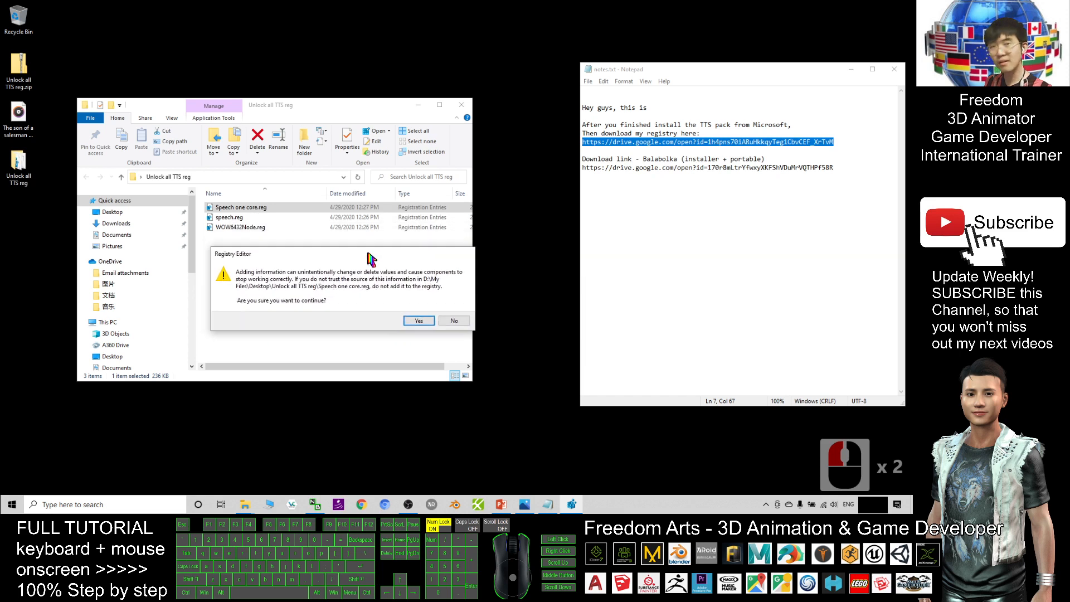
pyautogui.moveTo(284, 330)
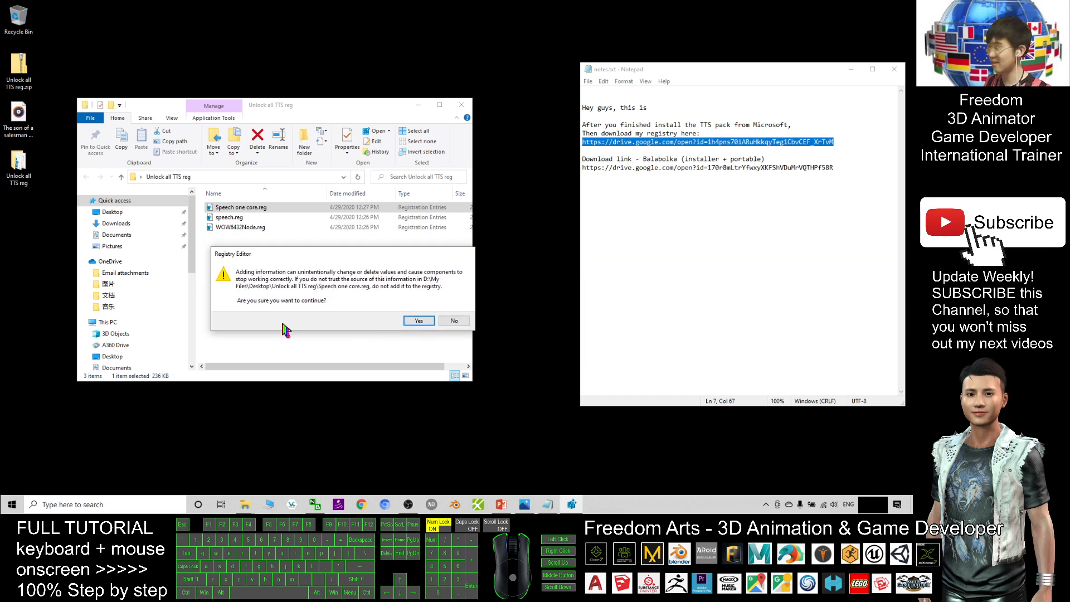
pyautogui.moveTo(274, 273)
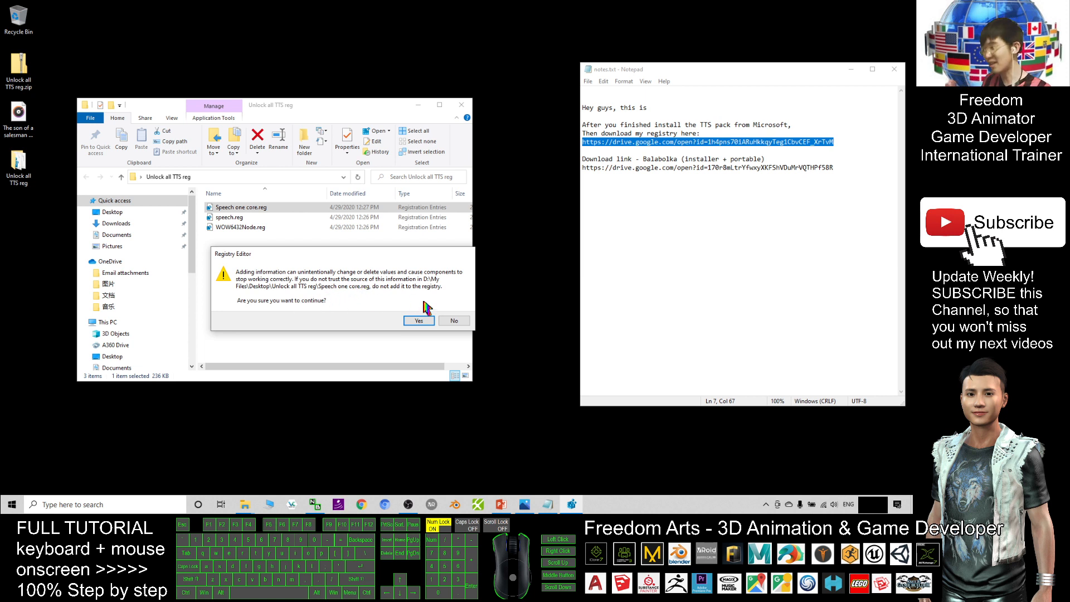
pyautogui.click(418, 321)
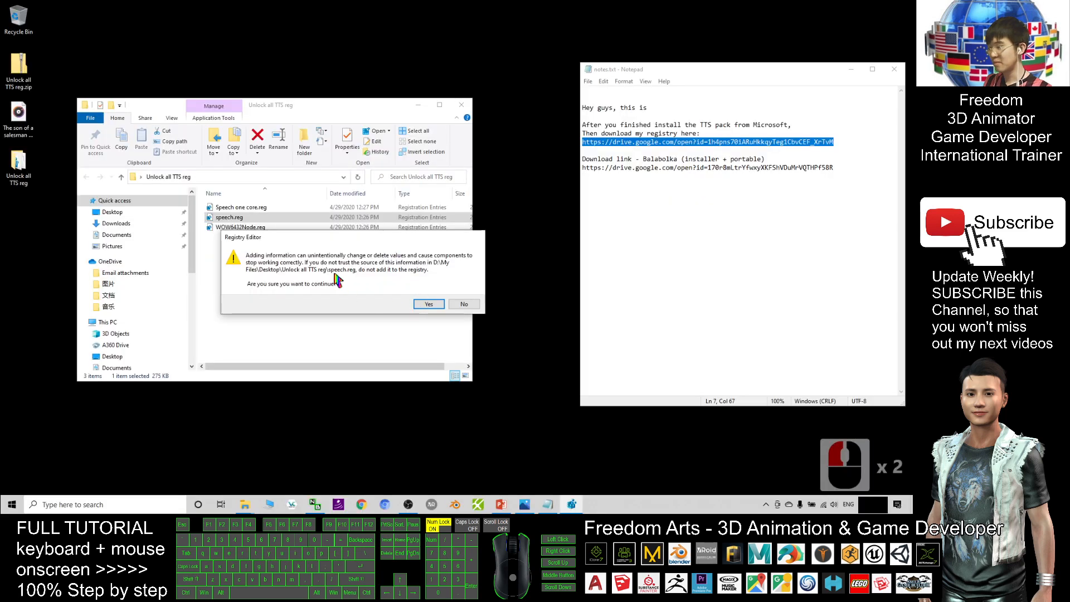
# Merge speech.reg and WOW6432Node.reg, acknowledging their 'cannot import' errors
pyautogui.click(428, 303)
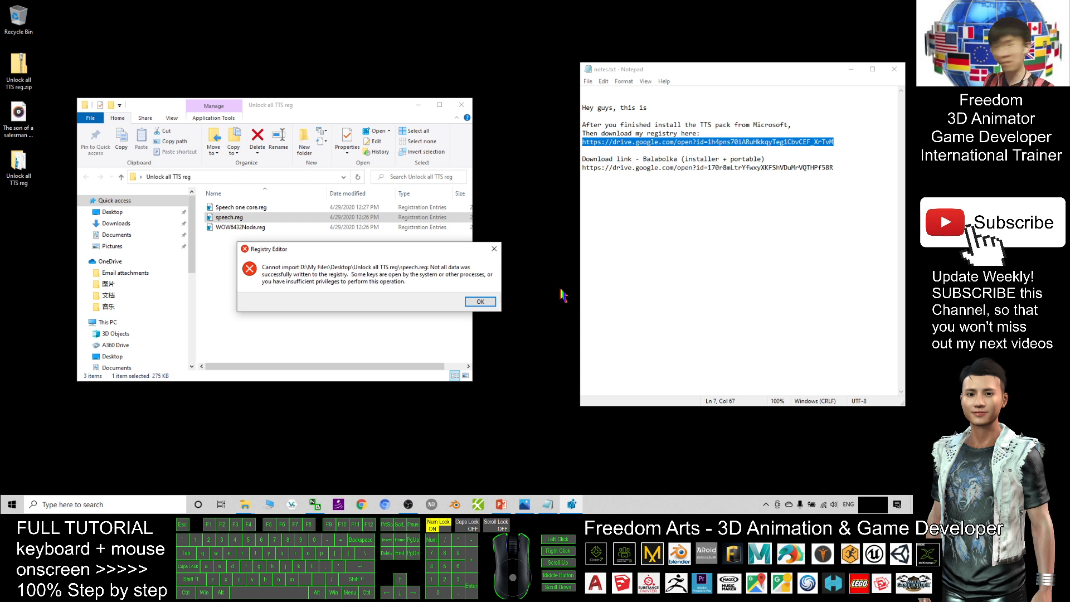
pyautogui.click(479, 301)
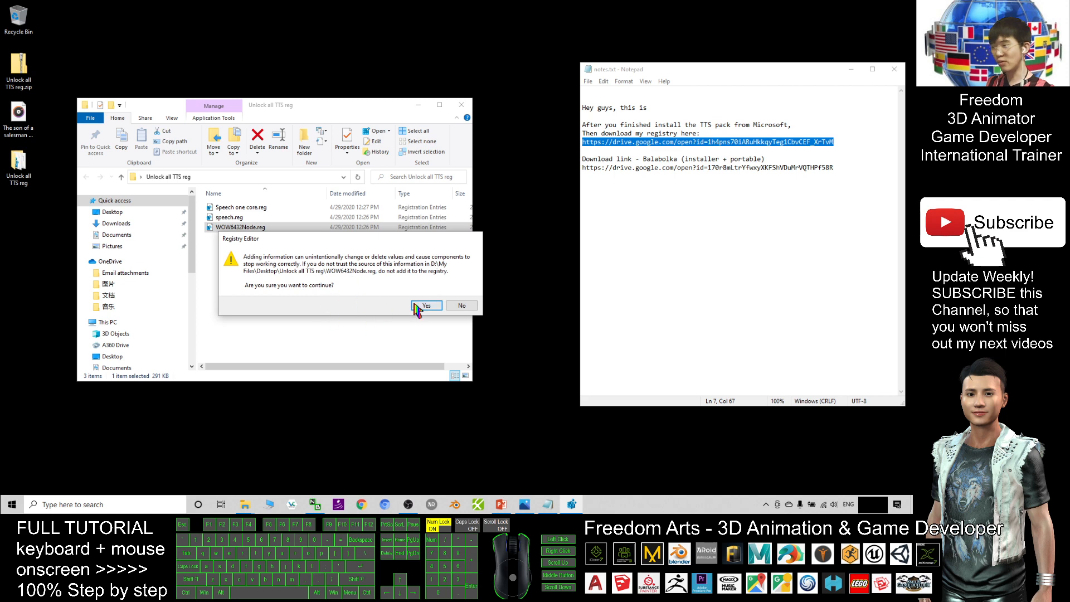
pyautogui.click(426, 305)
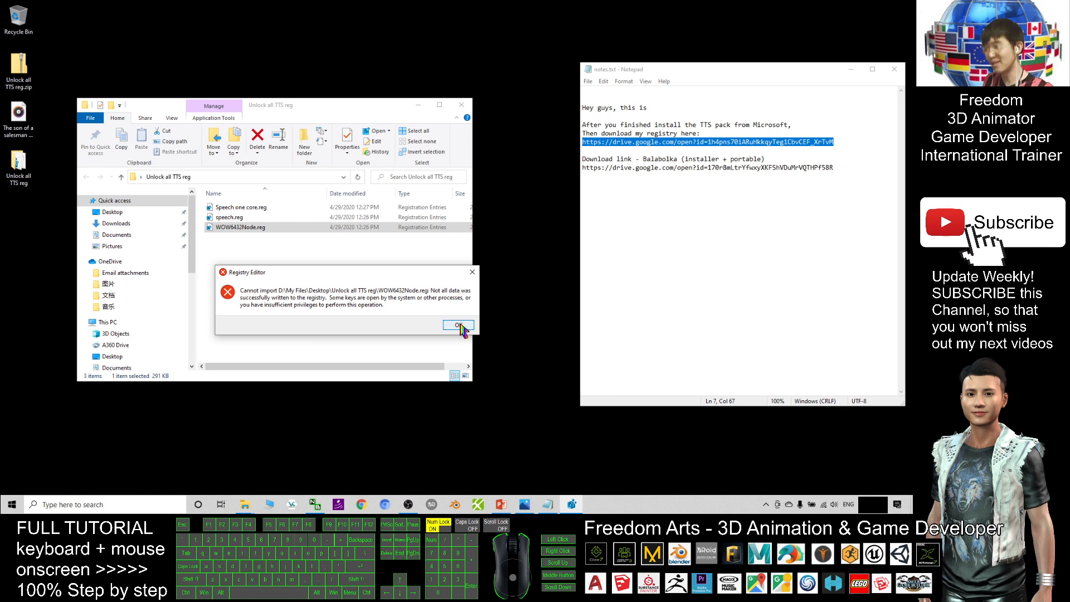
pyautogui.click(457, 324)
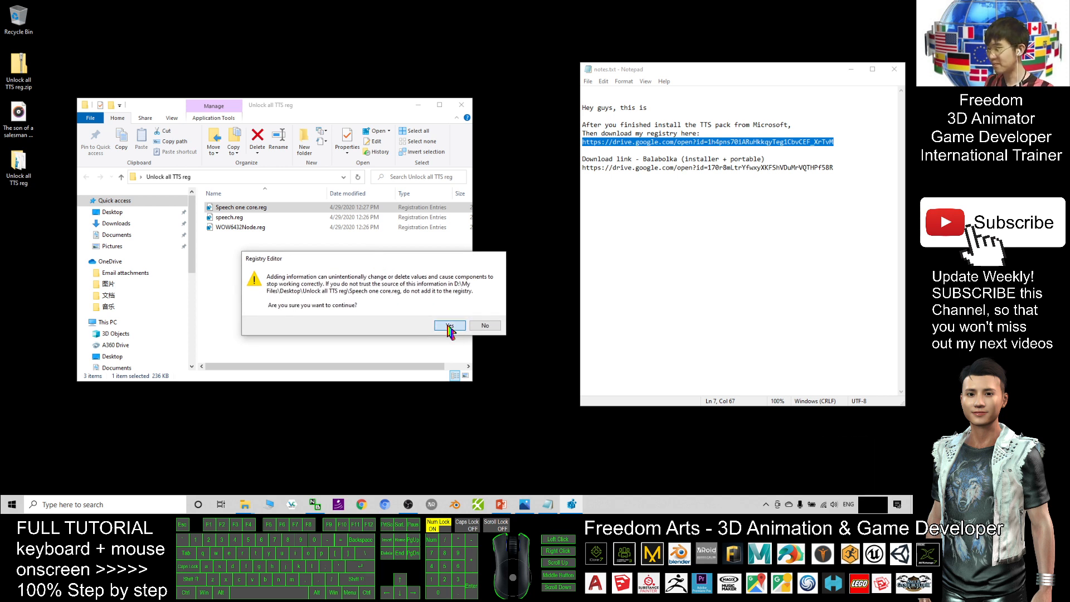
# Re-import 'Speech one core.reg' and speech.reg, dismissing the speech.reg import error
pyautogui.click(449, 325)
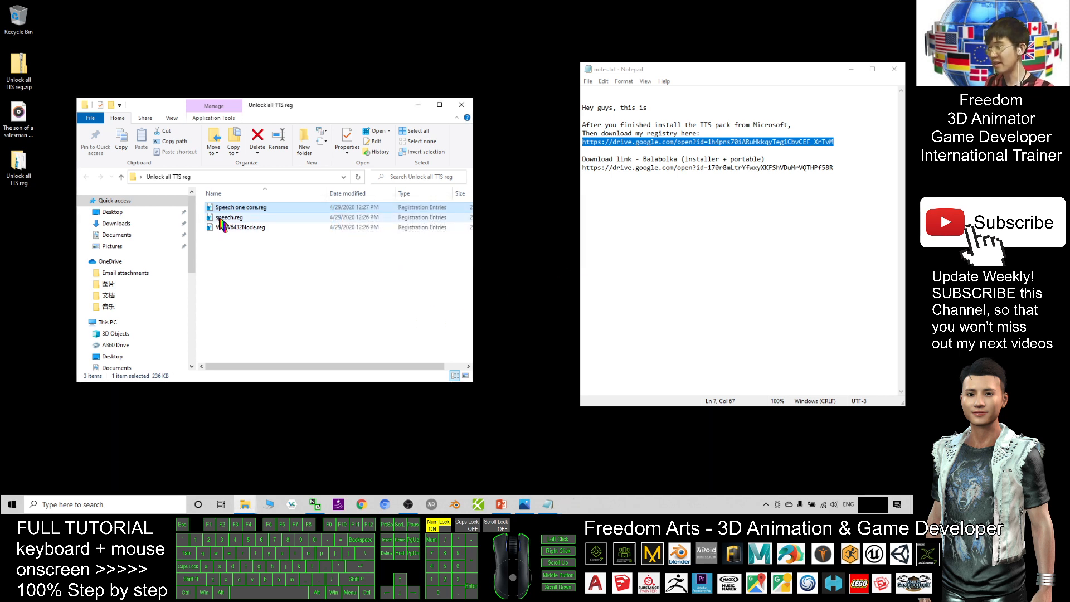
pyautogui.doubleClick(229, 217)
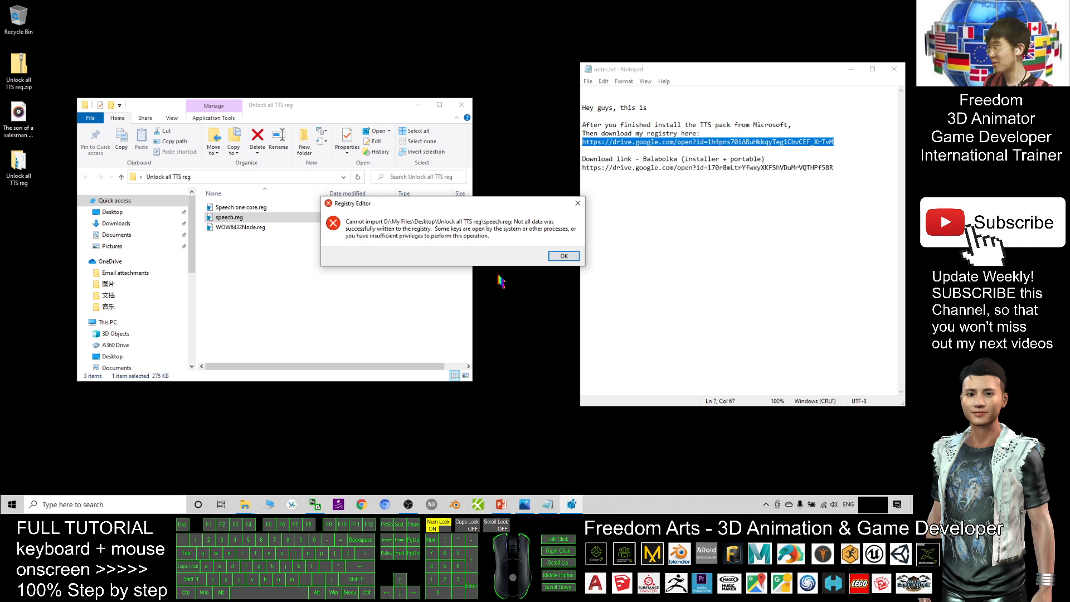
pyautogui.click(563, 255)
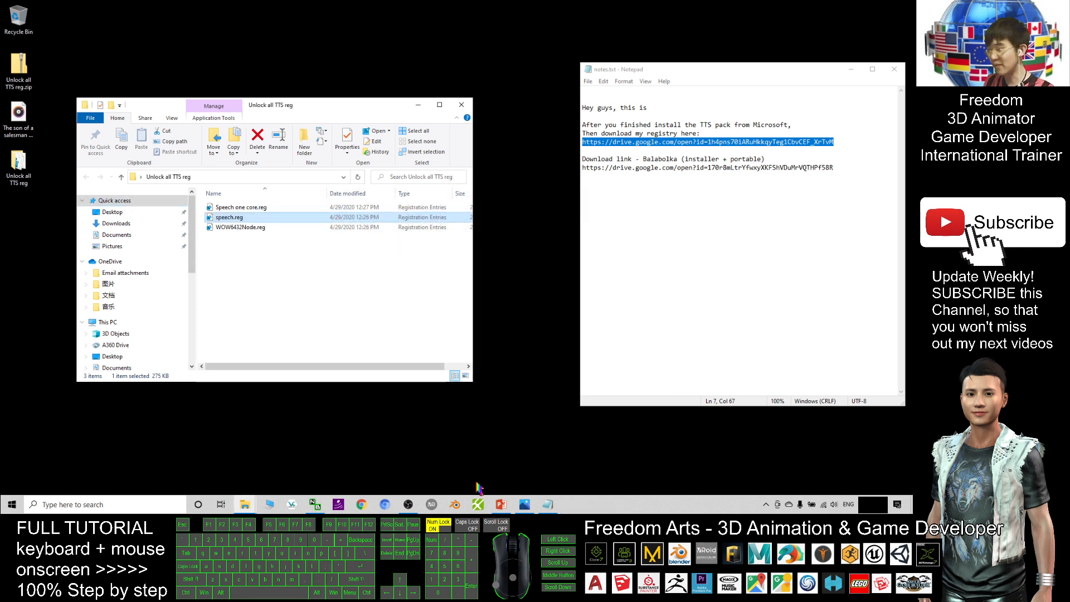
pyautogui.moveTo(245, 241)
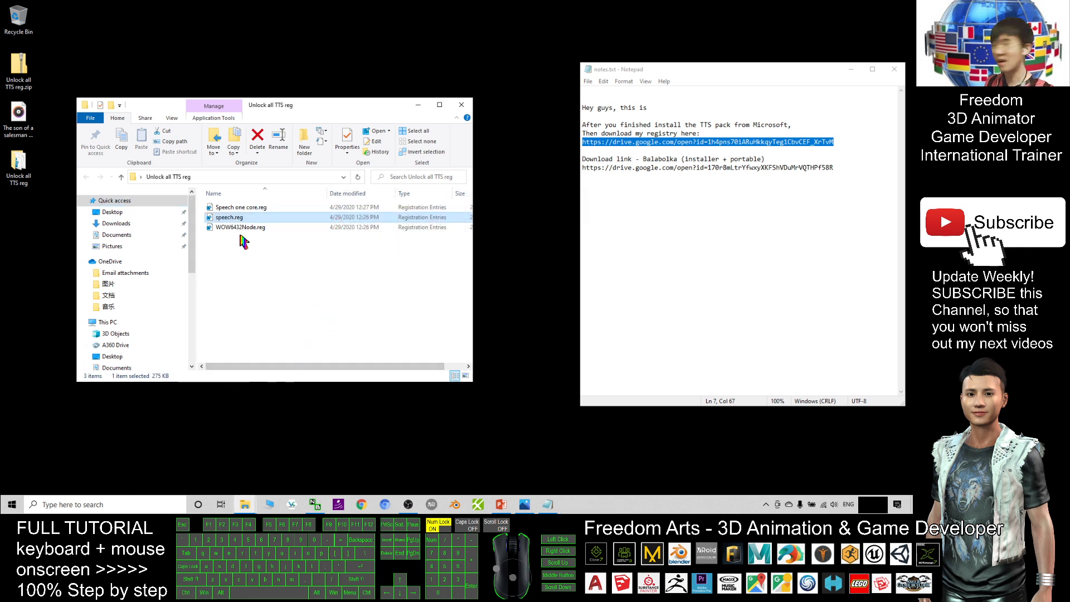
# Re-import WOW6432Node.reg, dismiss its error and clear the file selection
pyautogui.click(241, 226)
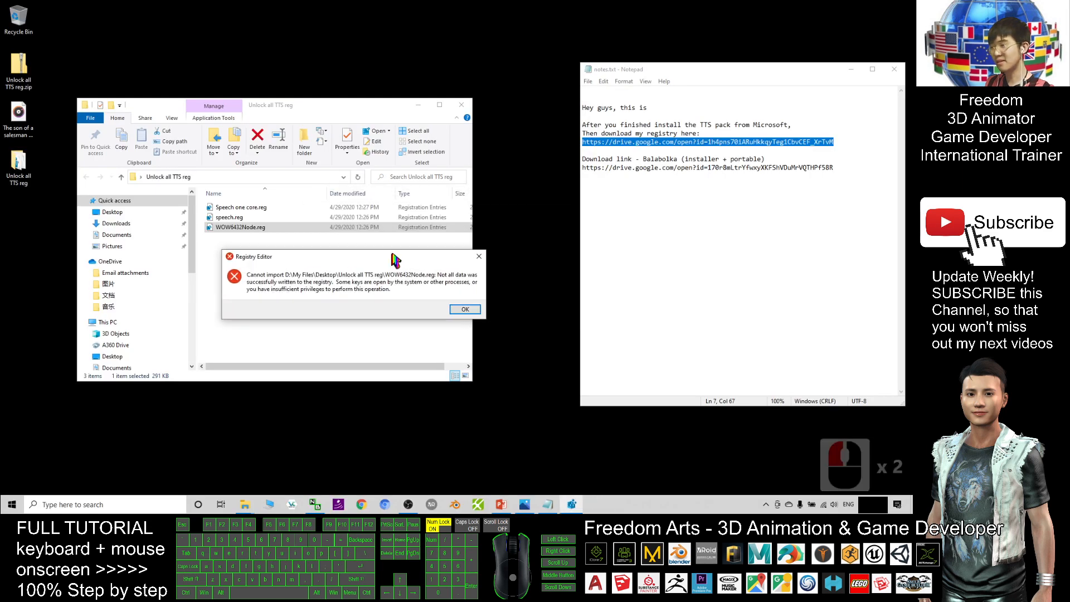
pyautogui.click(464, 309)
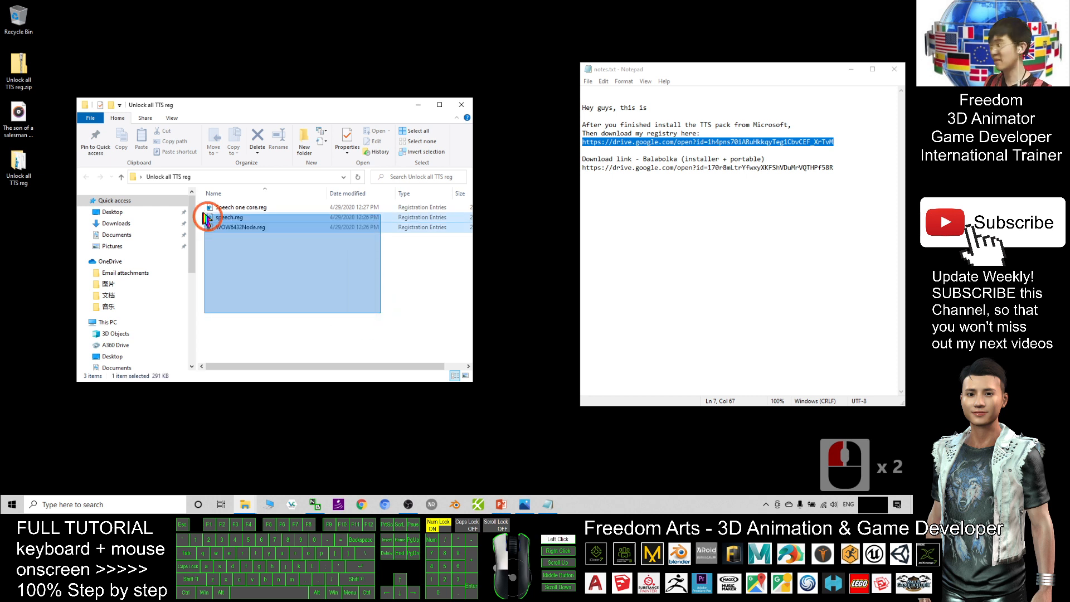
pyautogui.click(289, 276)
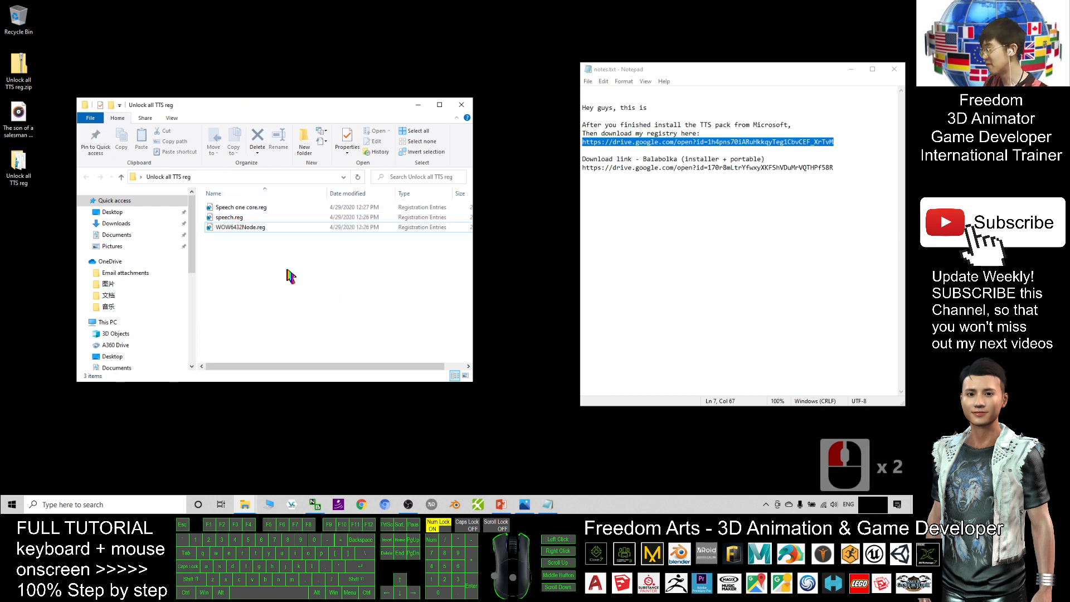
pyautogui.moveTo(334, 287)
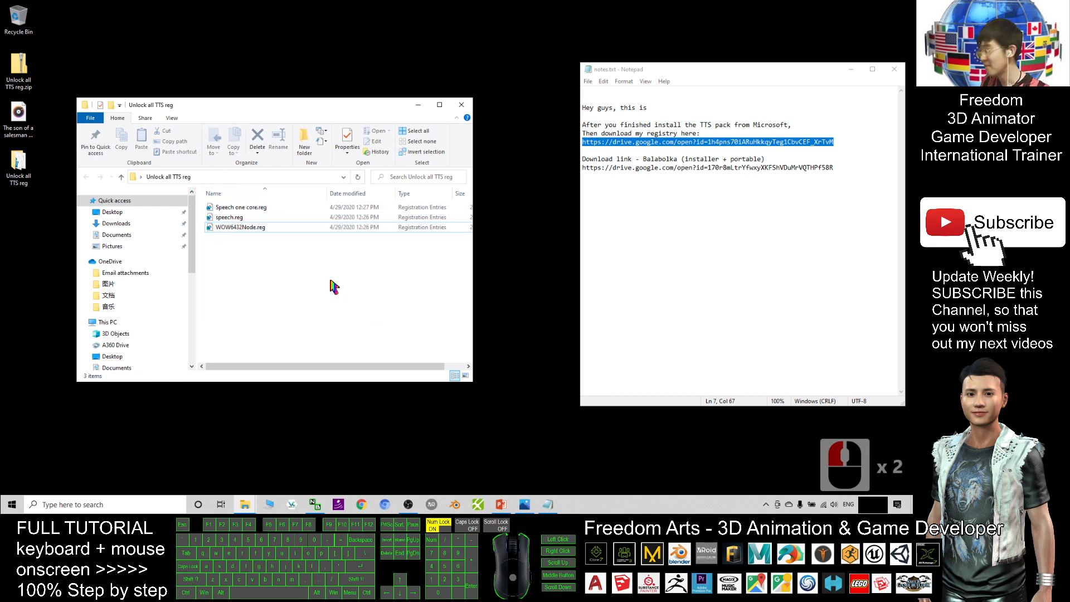
pyautogui.doubleClick(723, 124)
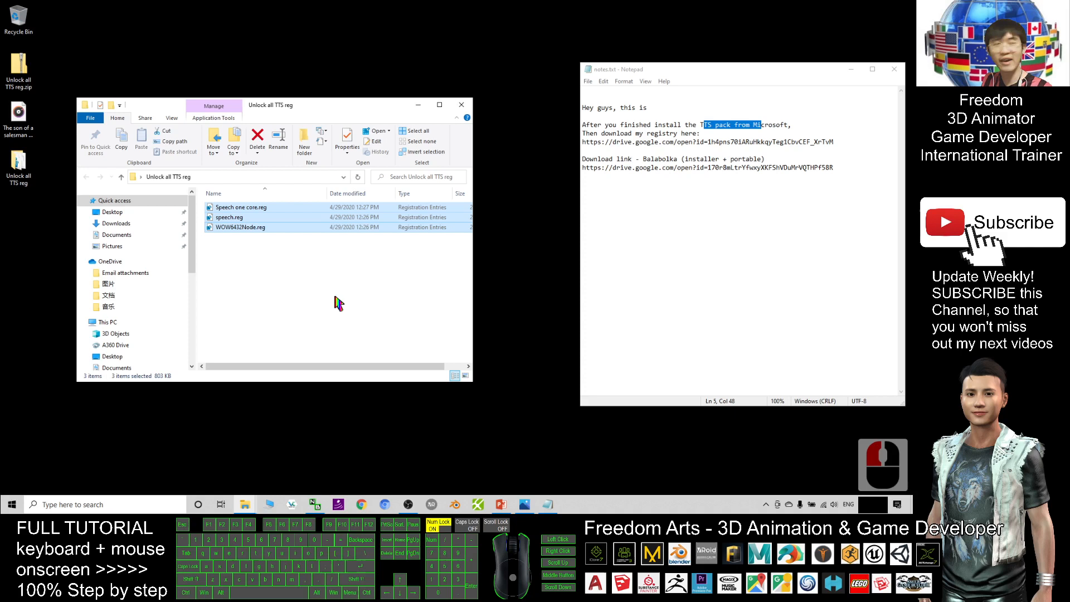
# Select the three .reg files in the Unlock all TTS reg folder
pyautogui.click(339, 303)
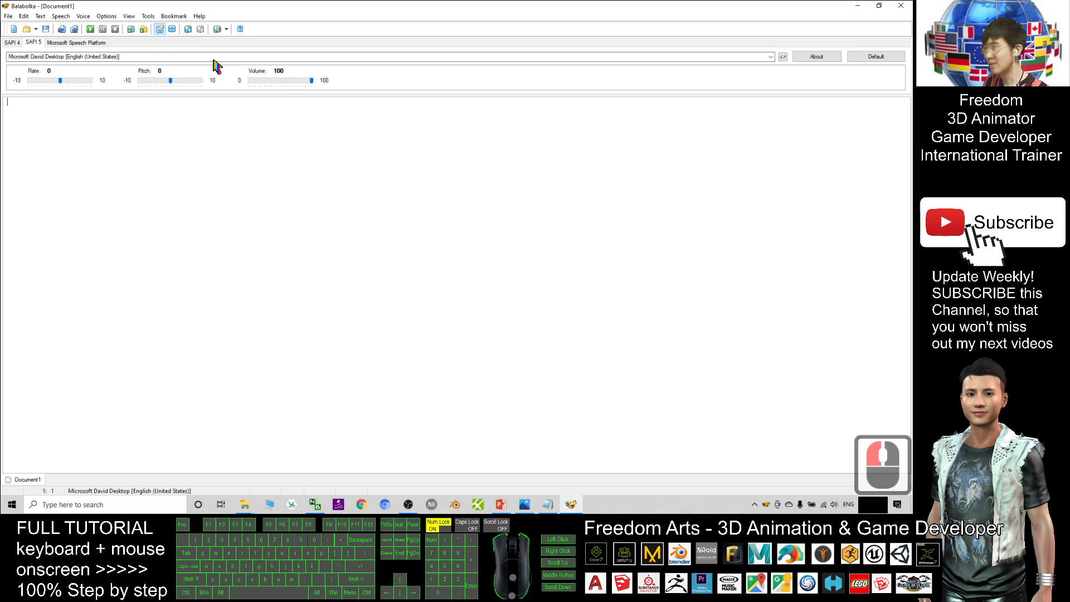
# Browse the SAPI 5 voice list now listing all Microsoft voices from David to Zira
pyautogui.click(770, 56)
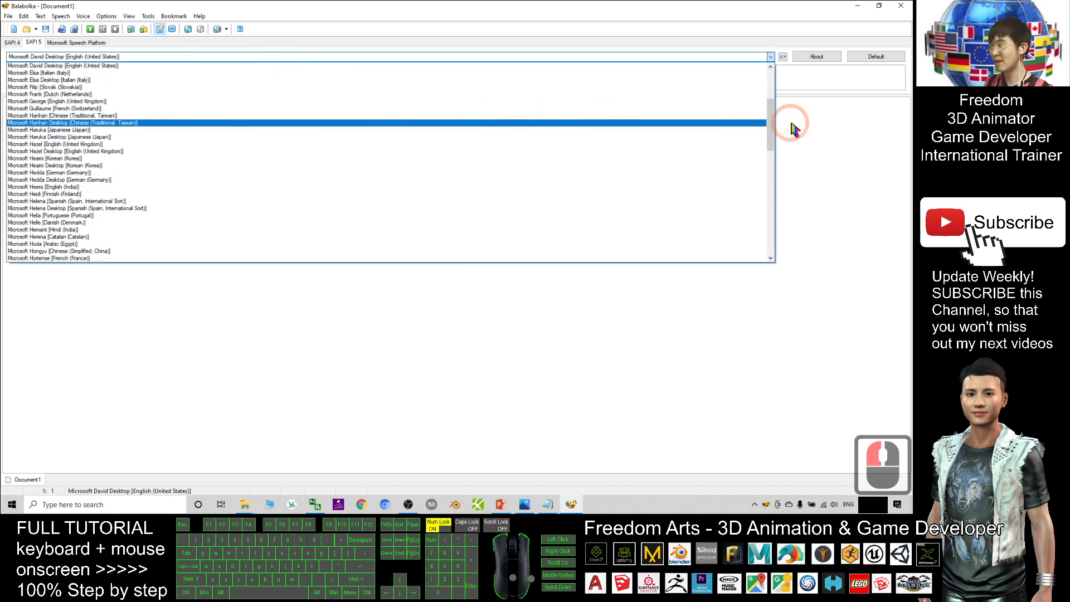
pyautogui.scroll(-3)
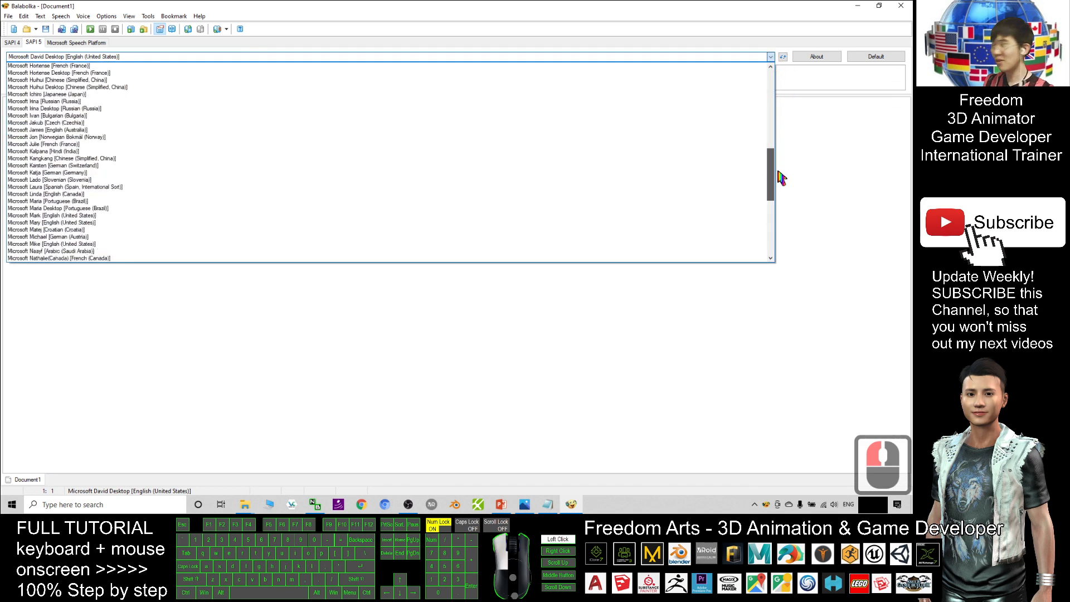
pyautogui.scroll(-3)
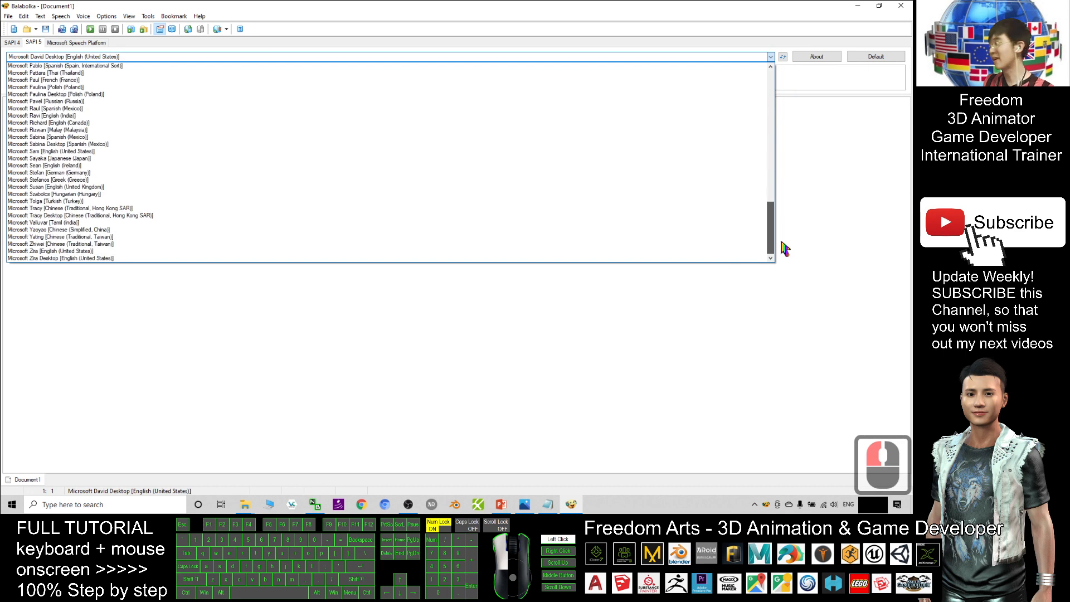
pyautogui.scroll(3)
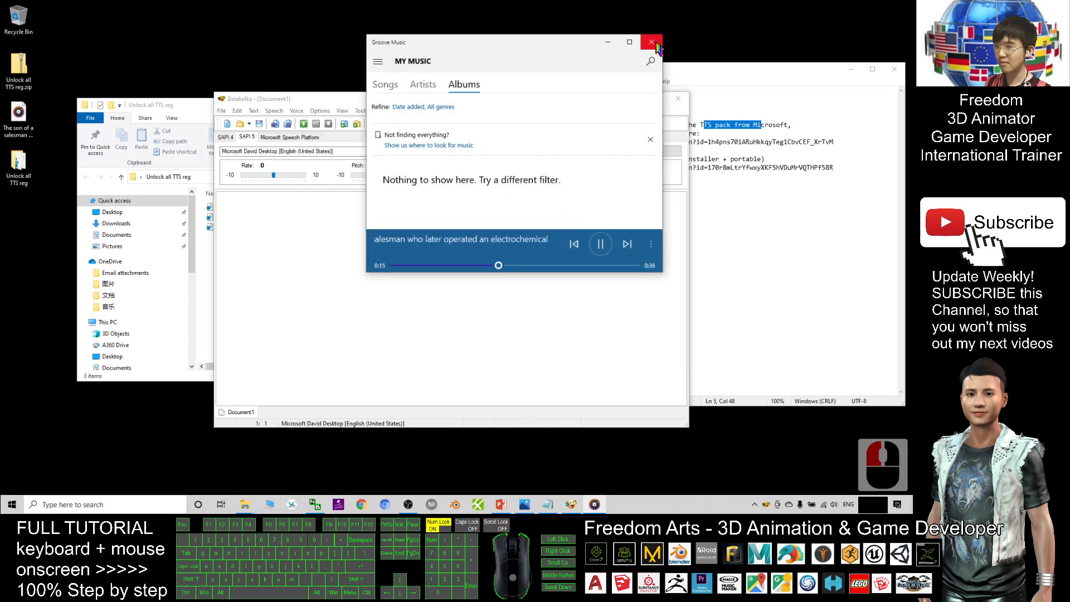
# Close the Groove Music player during playback of the Einstein MP3
pyautogui.click(650, 42)
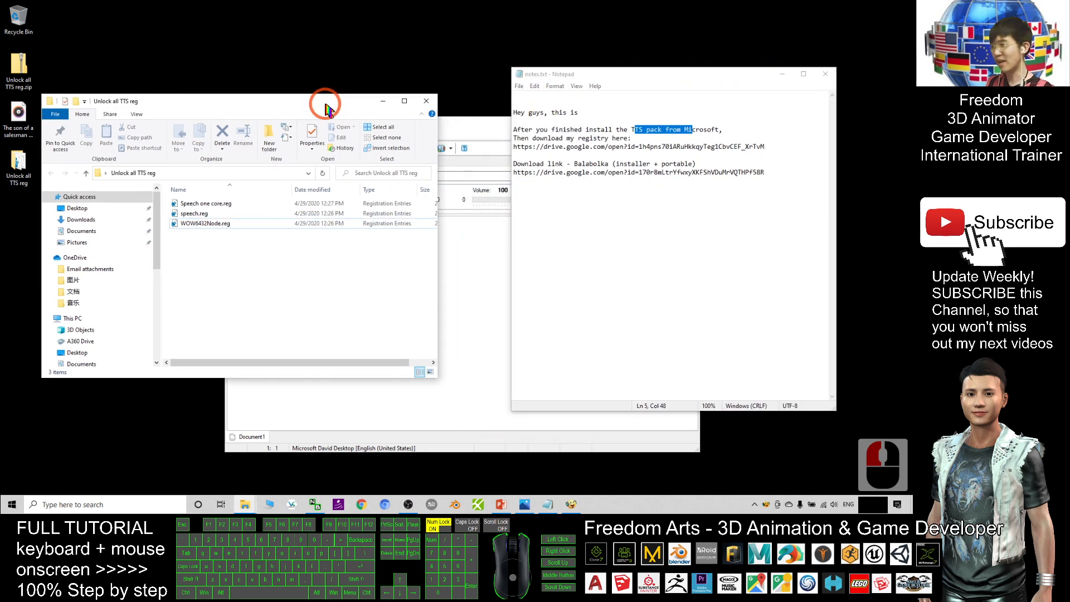
pyautogui.moveTo(348, 110)
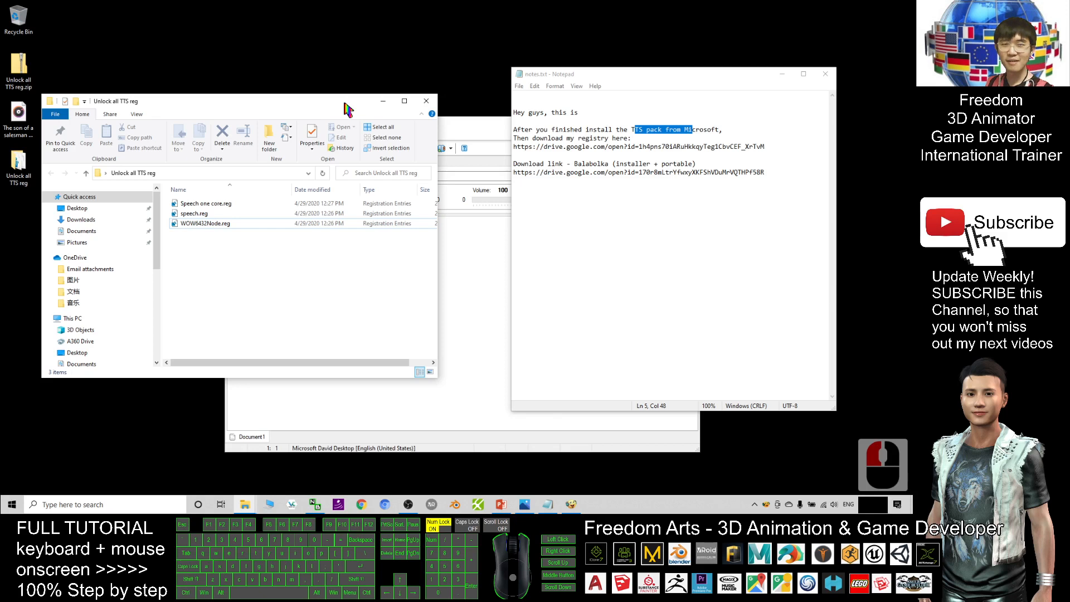